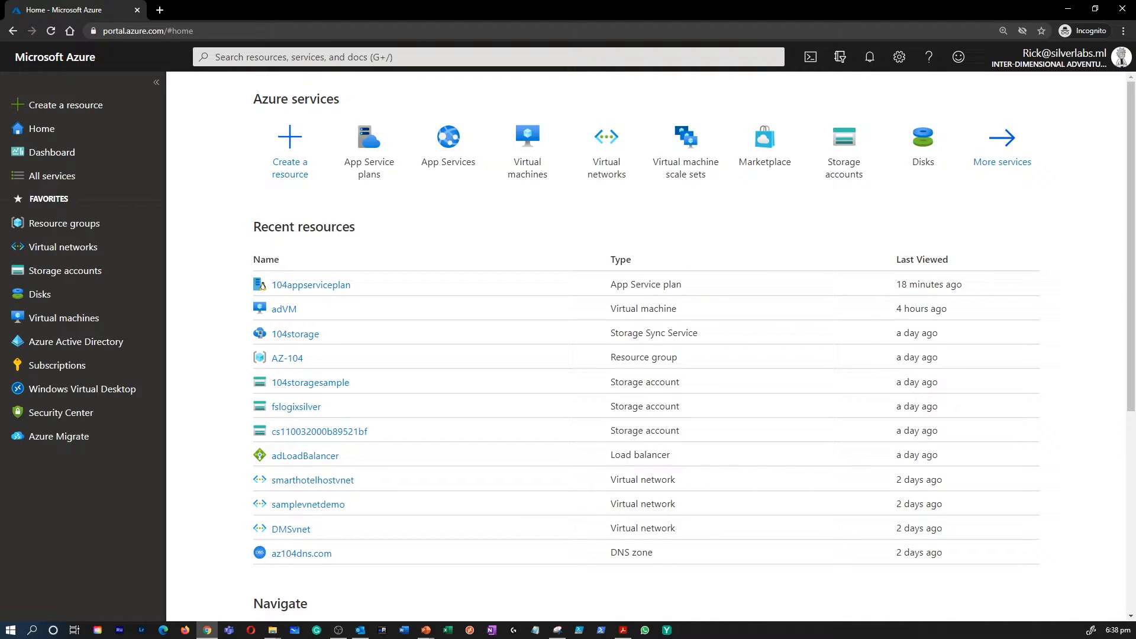
- Open the App Services list from Recent services in the portal search
{"action": "left_click", "coordinate": [485, 57]}
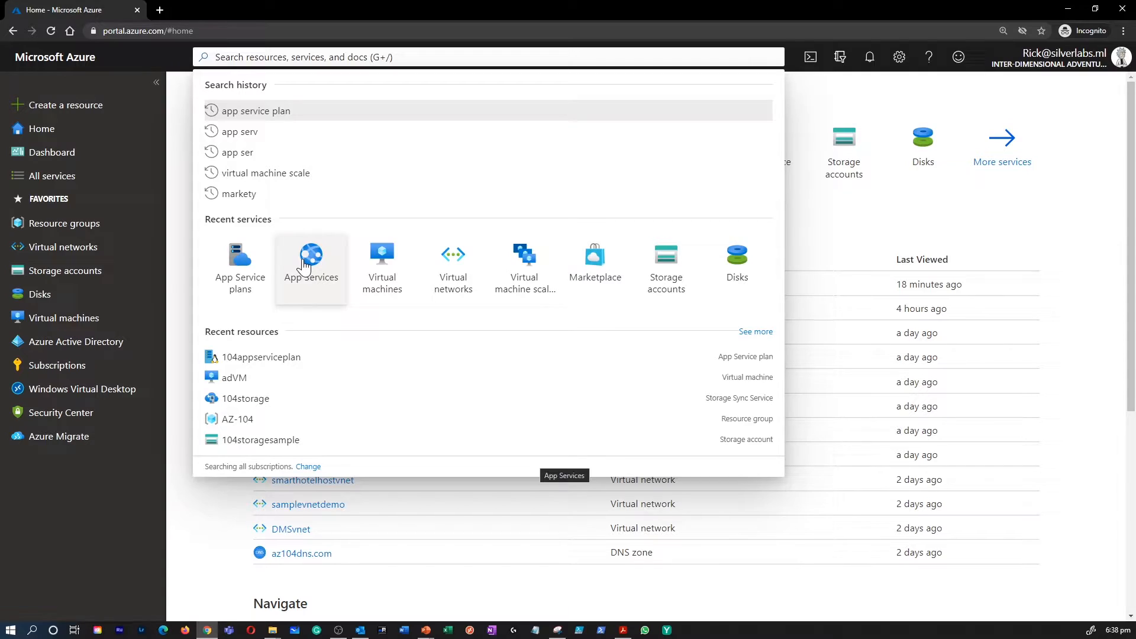
{"action": "left_click", "coordinate": [310, 265]}
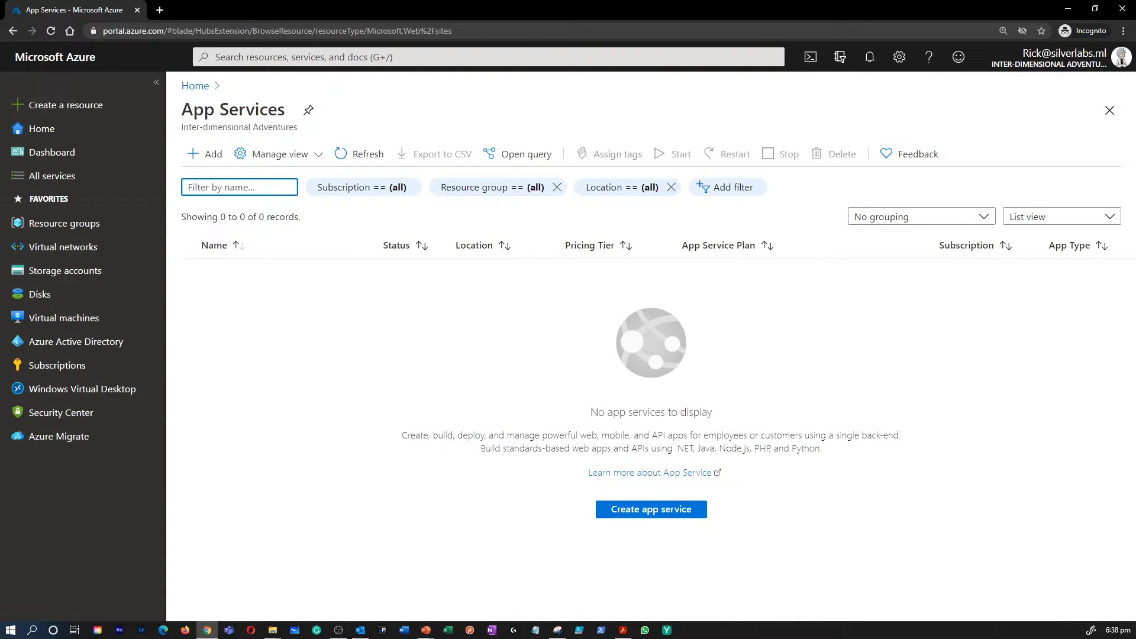
{"action": "mouse_move", "coordinate": [213, 154]}
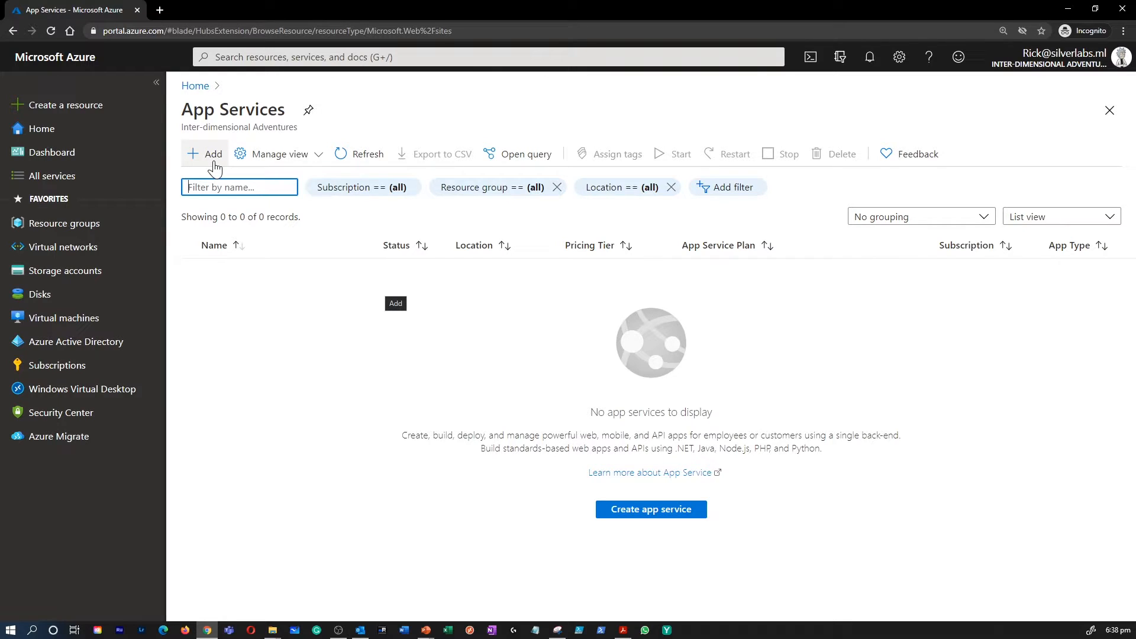
- Start a web app named 104appservice in SilverLabs Azure Sponsorship, resource group AZ-104
{"action": "left_click", "coordinate": [205, 154]}
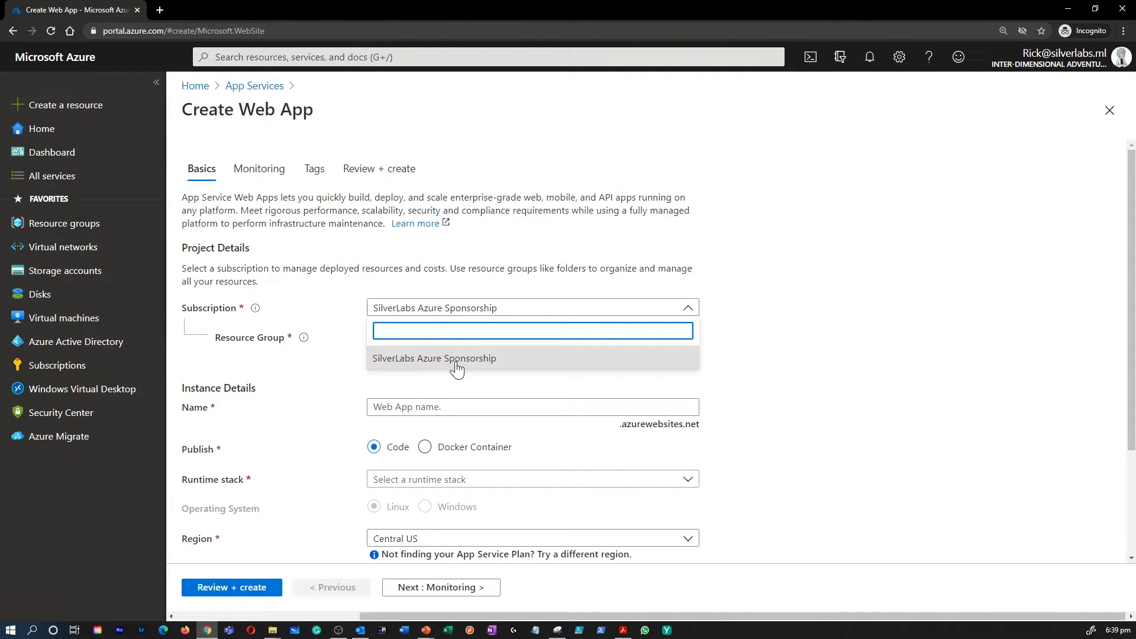
{"action": "left_click", "coordinate": [433, 358]}
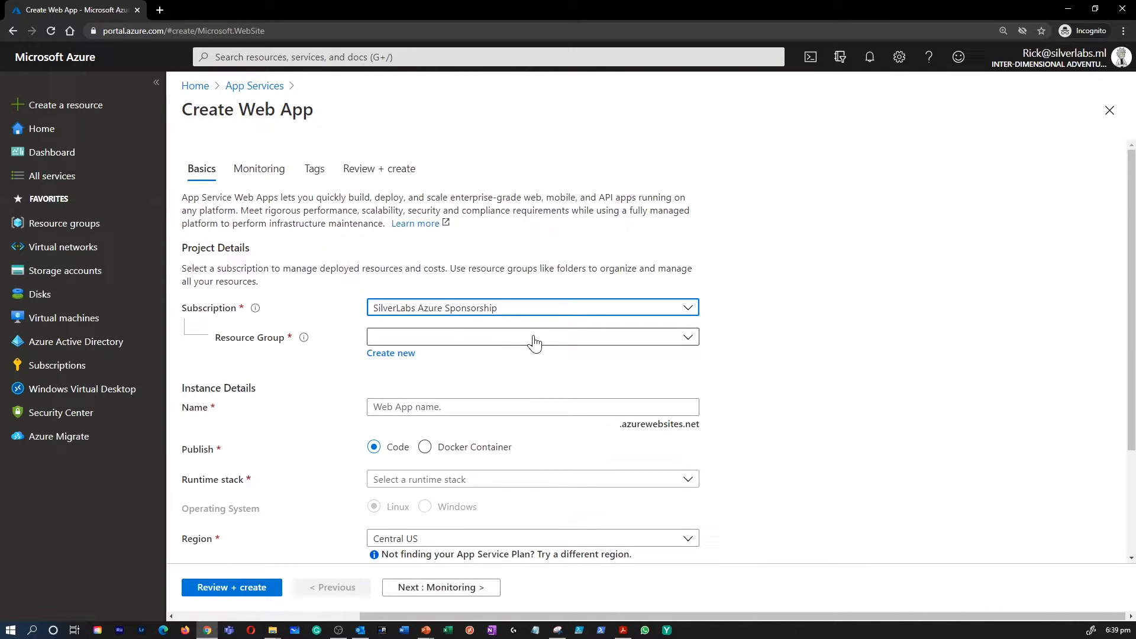
{"action": "left_click", "coordinate": [532, 336]}
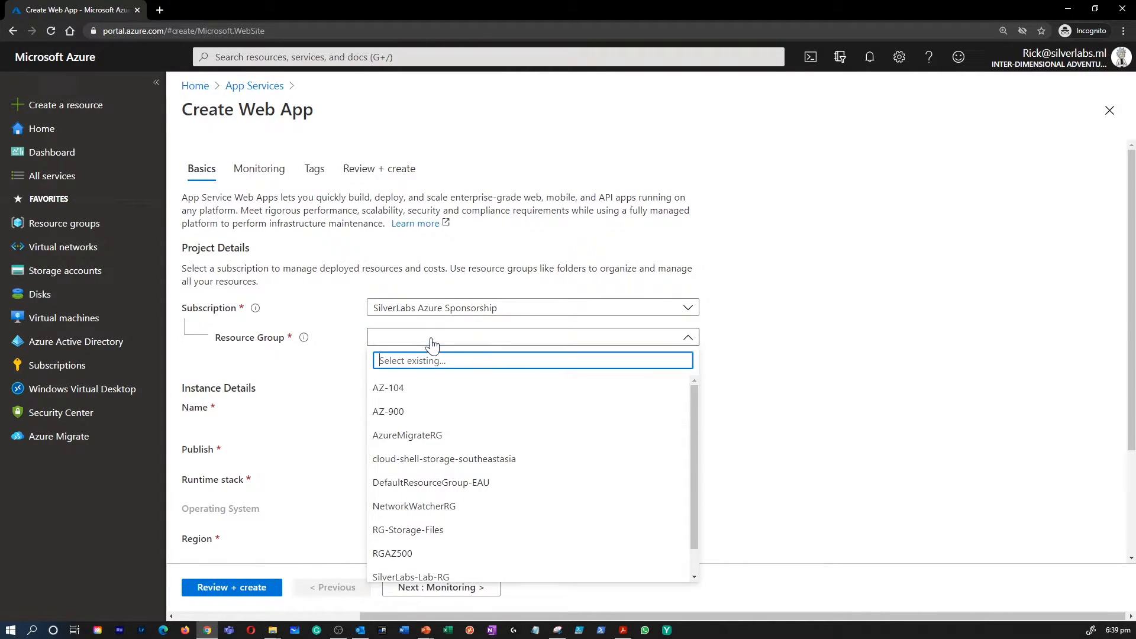
{"action": "left_click", "coordinate": [388, 387]}
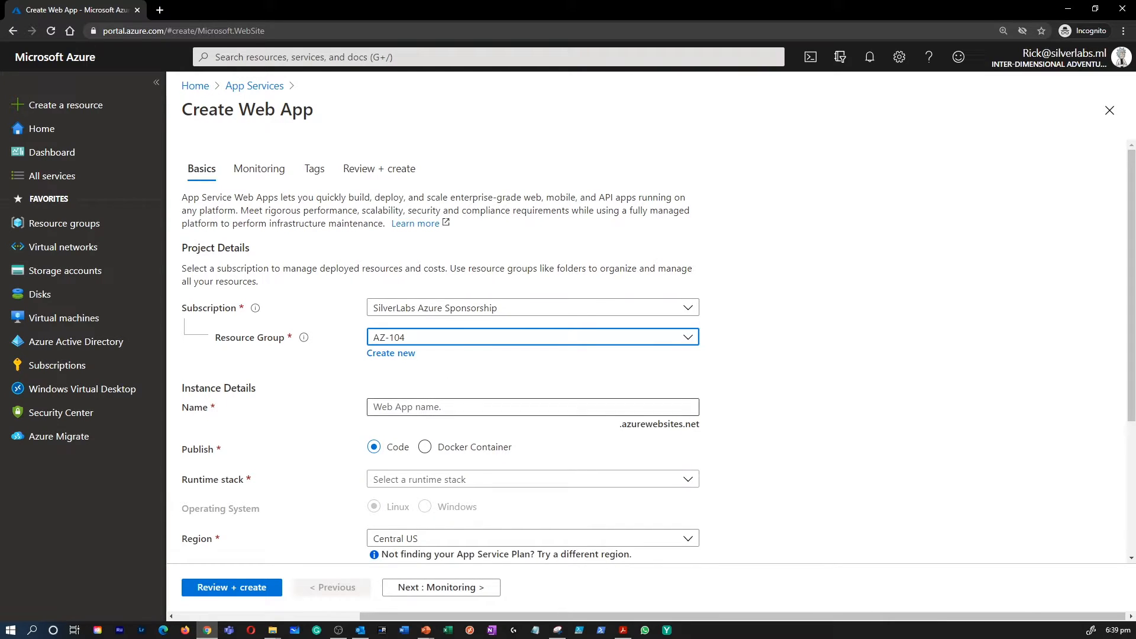
{"action": "left_click", "coordinate": [532, 406]}
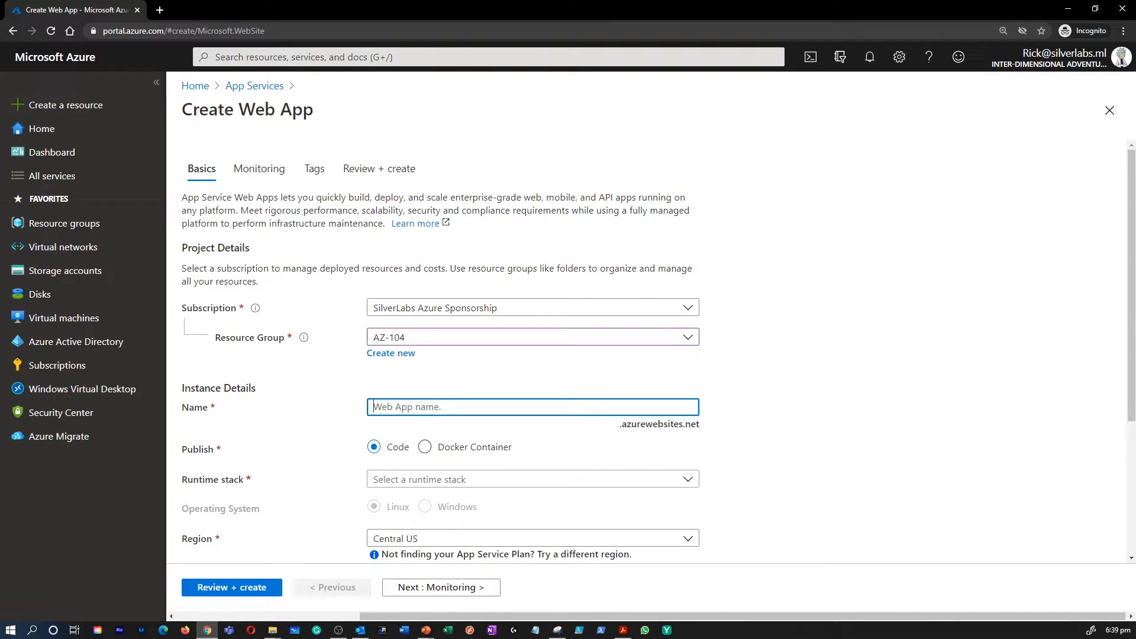
{"action": "type", "text": "104appservice"}
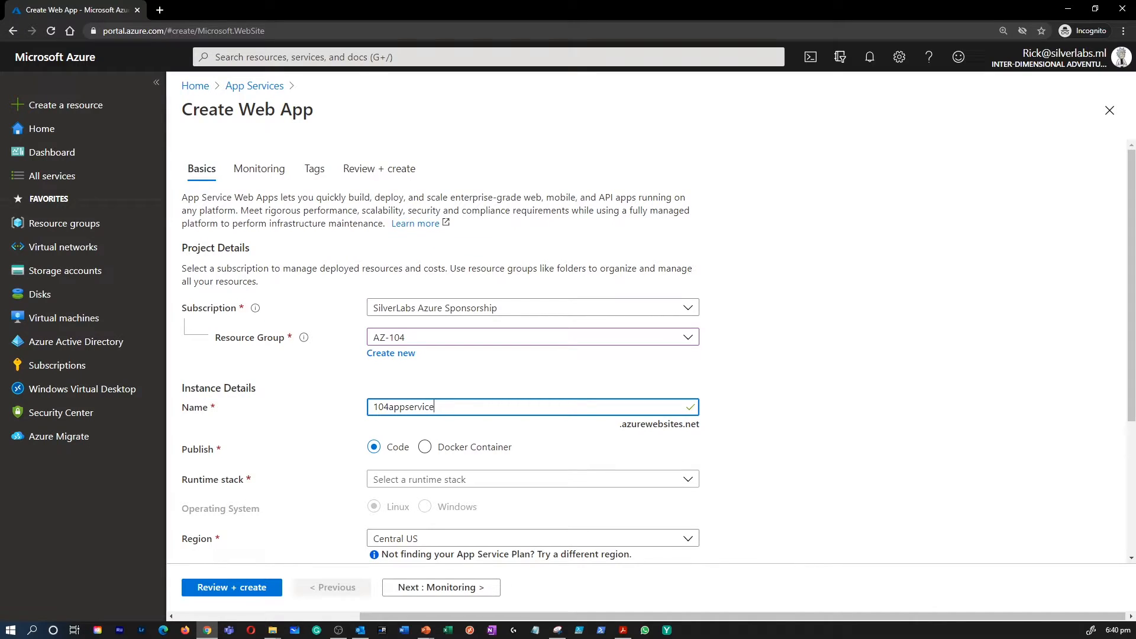
{"action": "scroll", "scroll_direction": "down", "scroll_amount": 3}
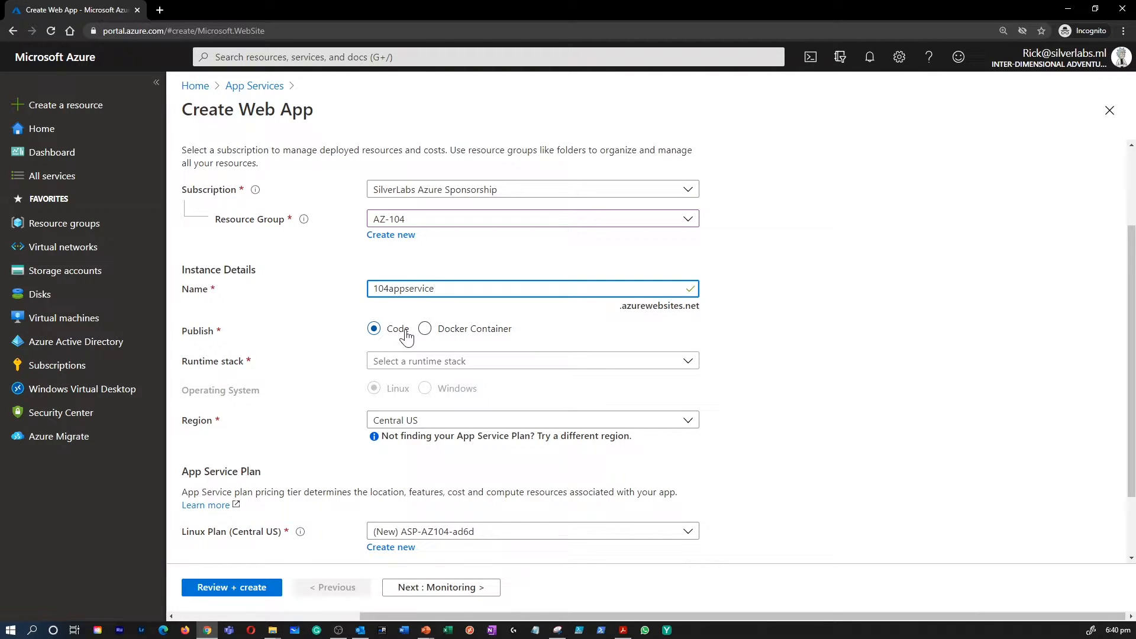
- Choose the .NET Core 2.1 (LTS) runtime stack, keeping Linux in Central US
{"action": "left_click", "coordinate": [532, 361]}
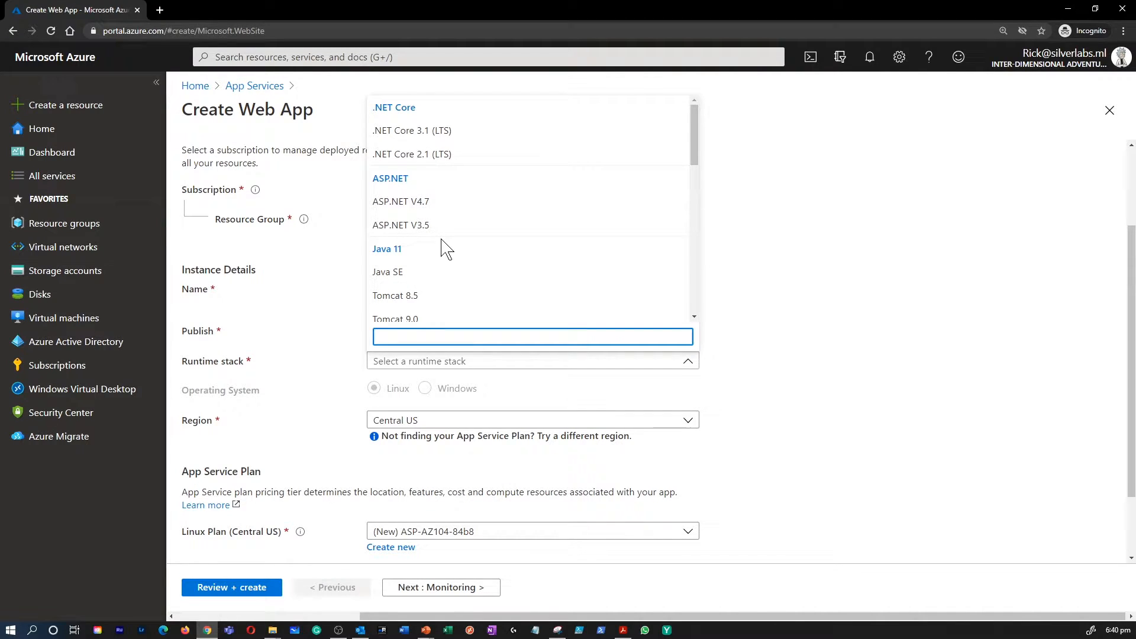
{"action": "scroll", "scroll_direction": "down", "scroll_amount": 3}
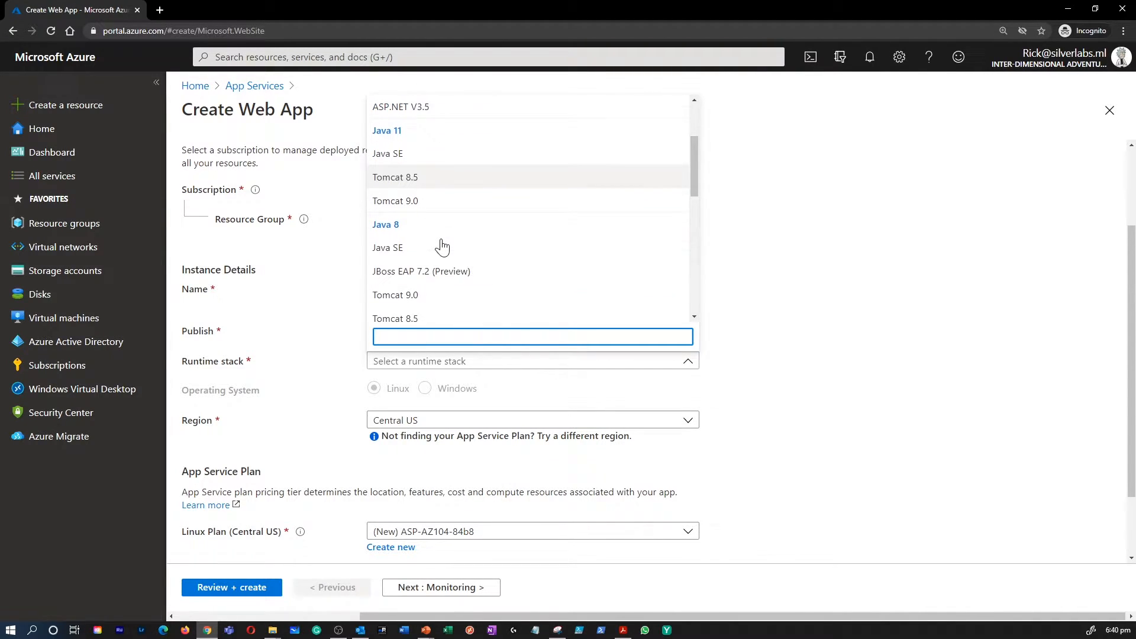
{"action": "scroll", "scroll_direction": "down", "scroll_amount": 3}
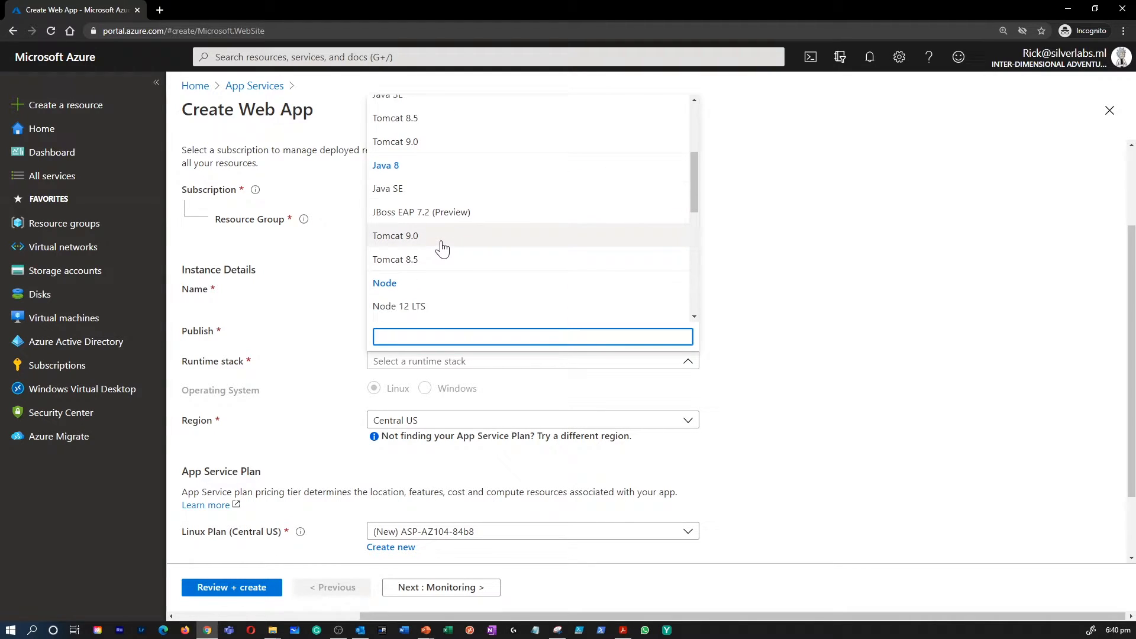
{"action": "scroll", "scroll_direction": "down", "scroll_amount": 3}
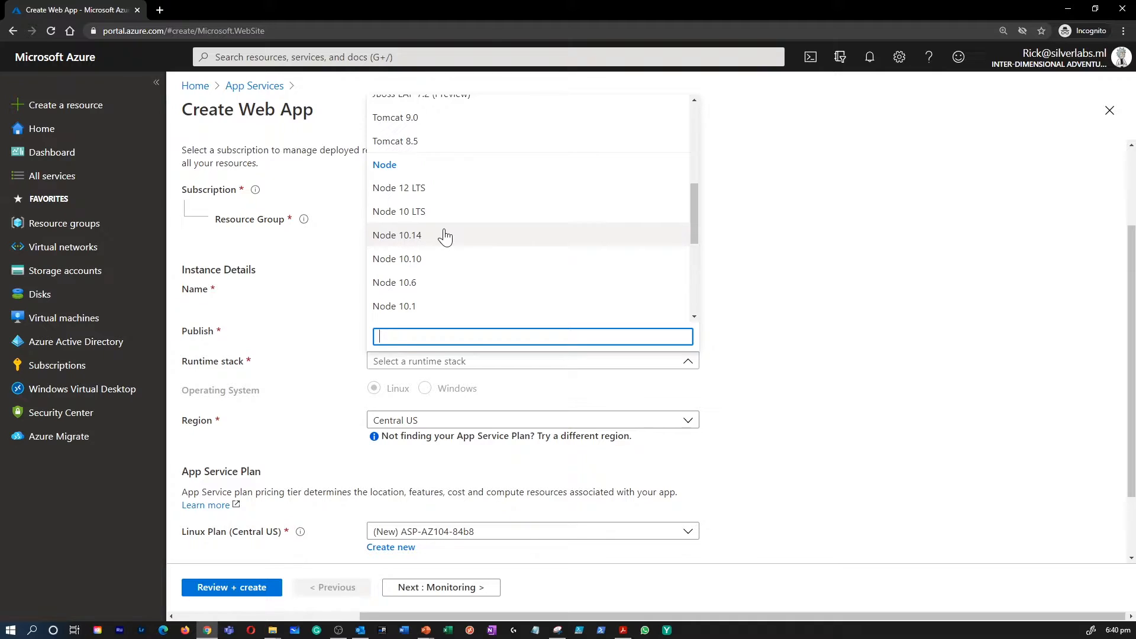
{"action": "scroll", "scroll_direction": "down", "scroll_amount": 3}
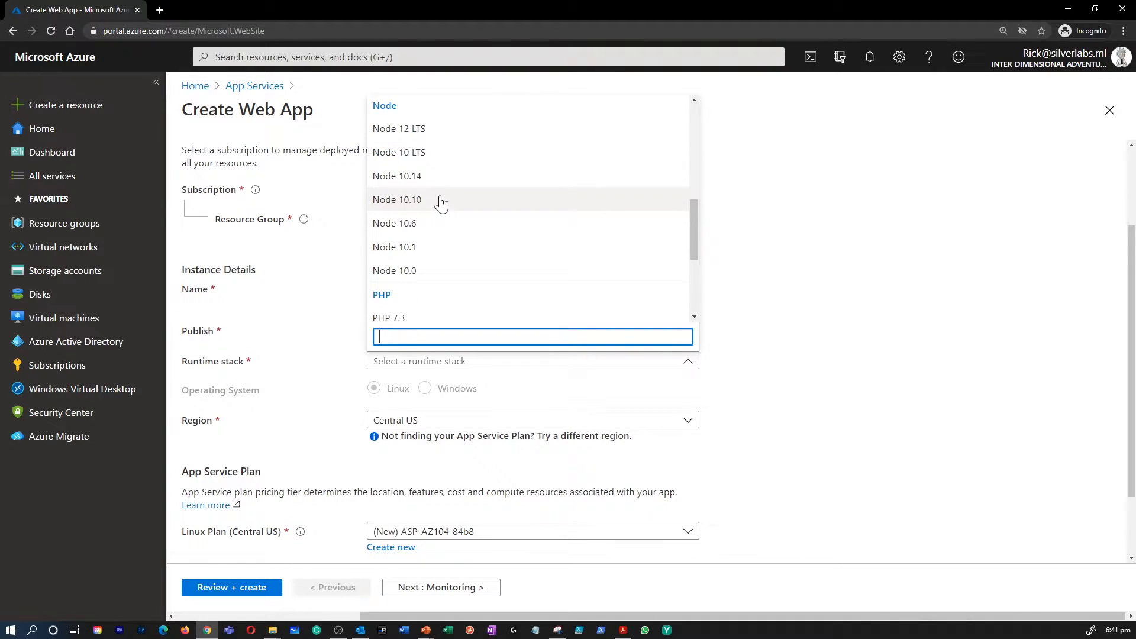
{"action": "scroll", "scroll_direction": "down", "scroll_amount": 3}
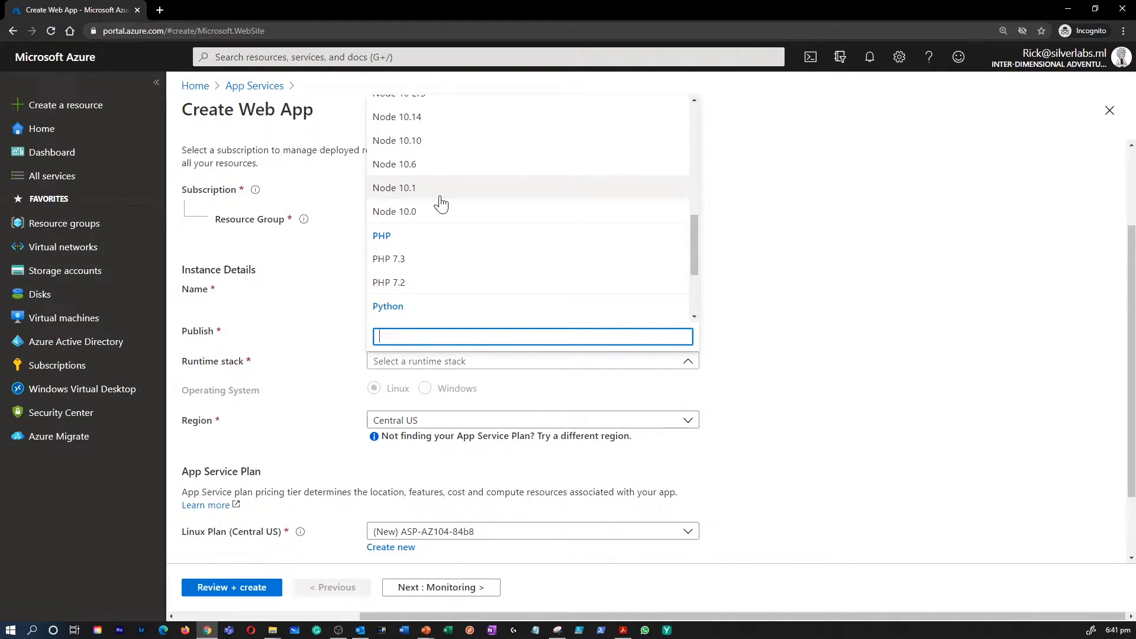
{"action": "scroll", "scroll_direction": "down", "scroll_amount": 3}
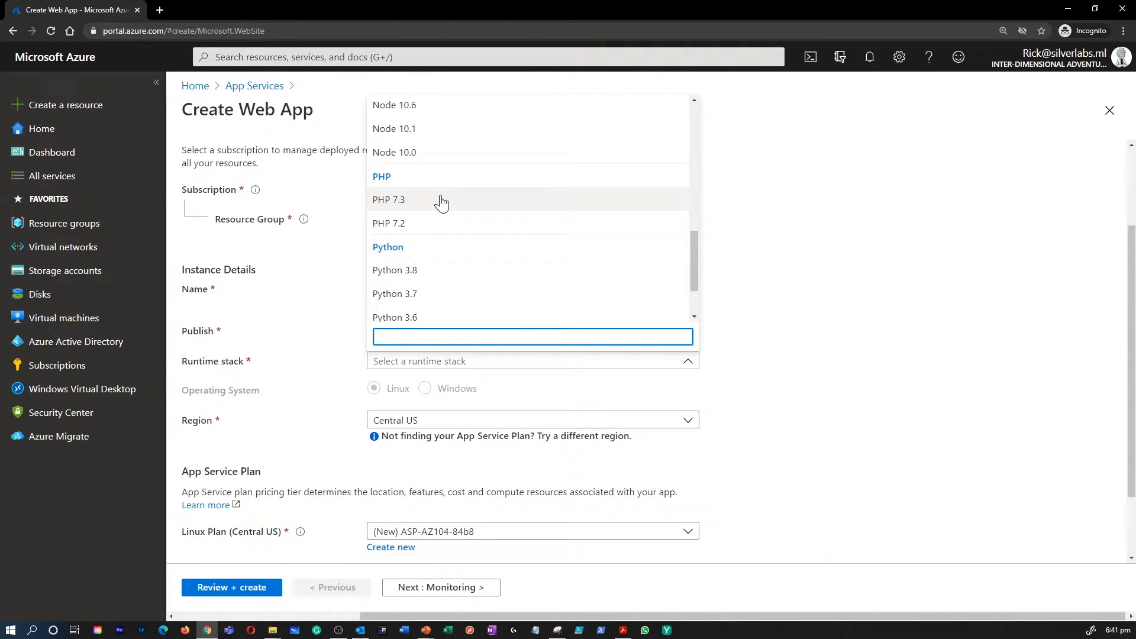
{"action": "scroll", "scroll_direction": "down", "scroll_amount": 3}
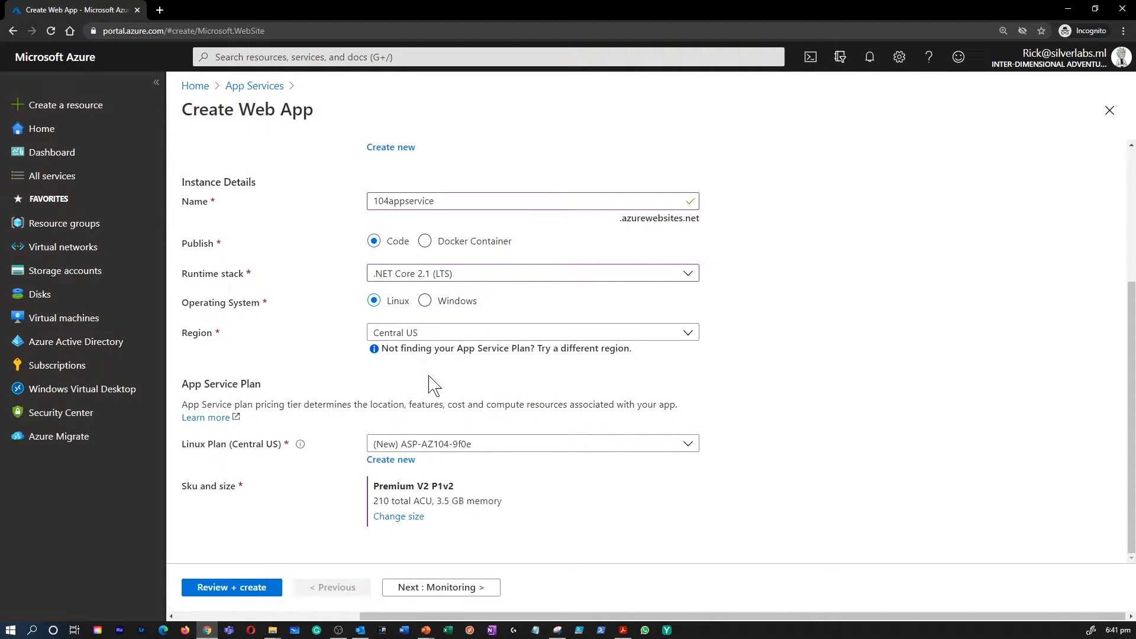
{"action": "mouse_move", "coordinate": [422, 366]}
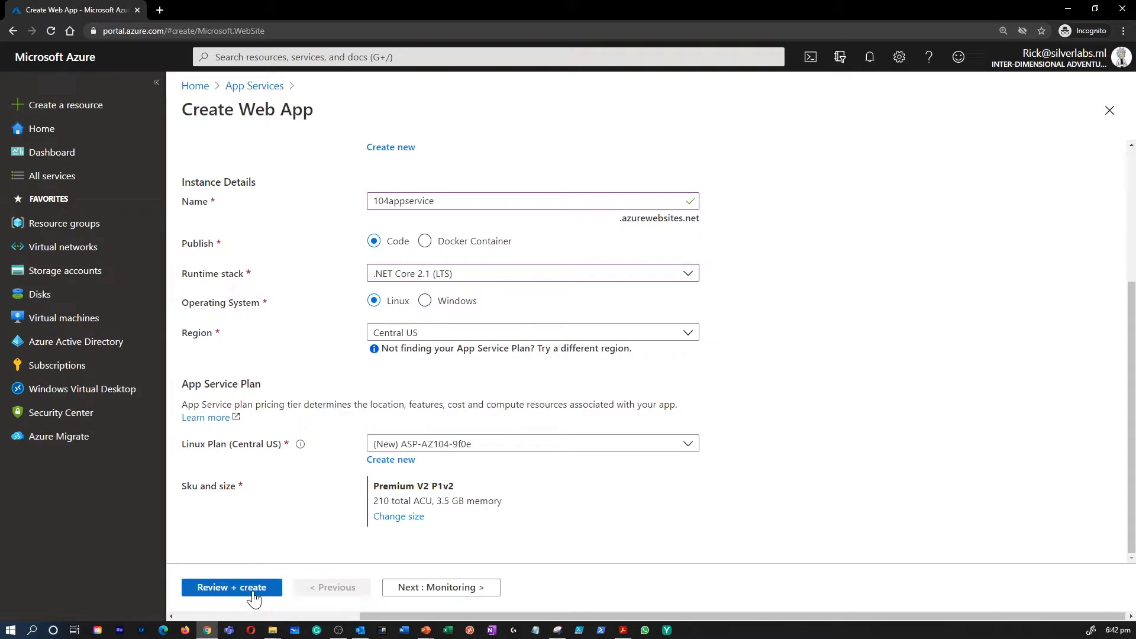
- Review and create the 104appservice web app, then go to the deployed resource
{"action": "left_click", "coordinate": [231, 587]}
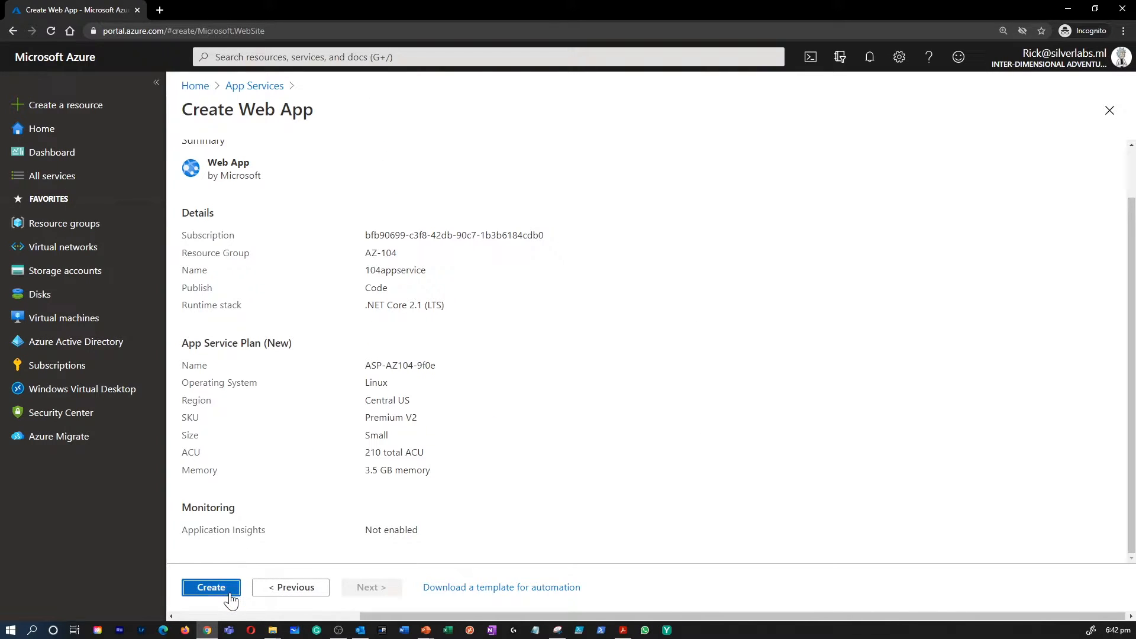
{"action": "left_click", "coordinate": [211, 587]}
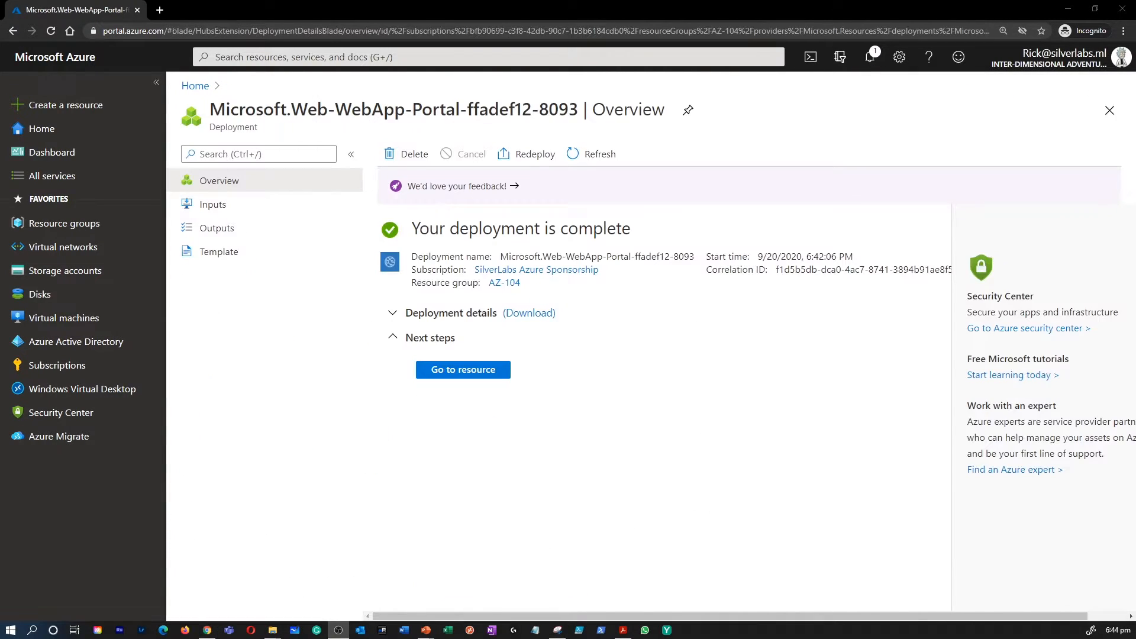
{"action": "mouse_move", "coordinate": [542, 468]}
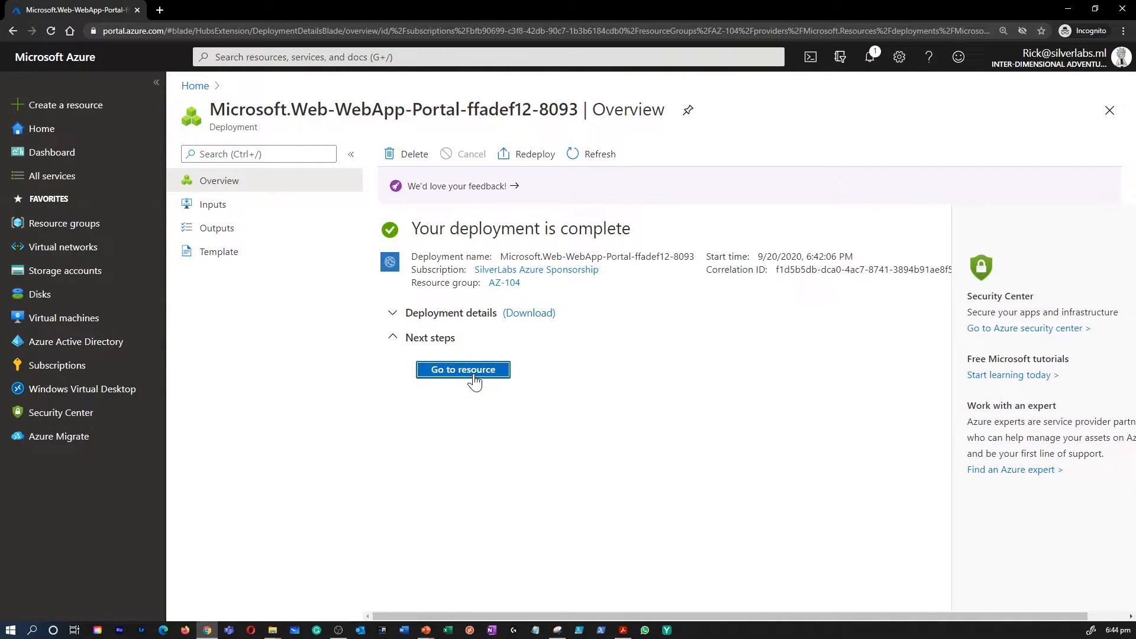
{"action": "left_click", "coordinate": [462, 369]}
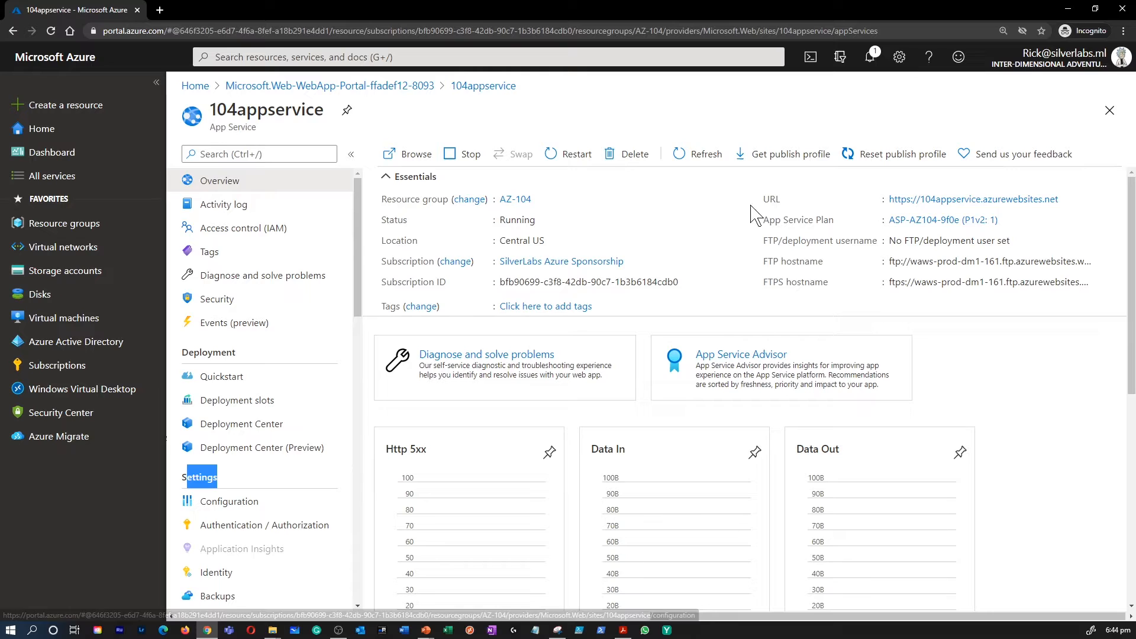
{"action": "mouse_move", "coordinate": [1068, 203]}
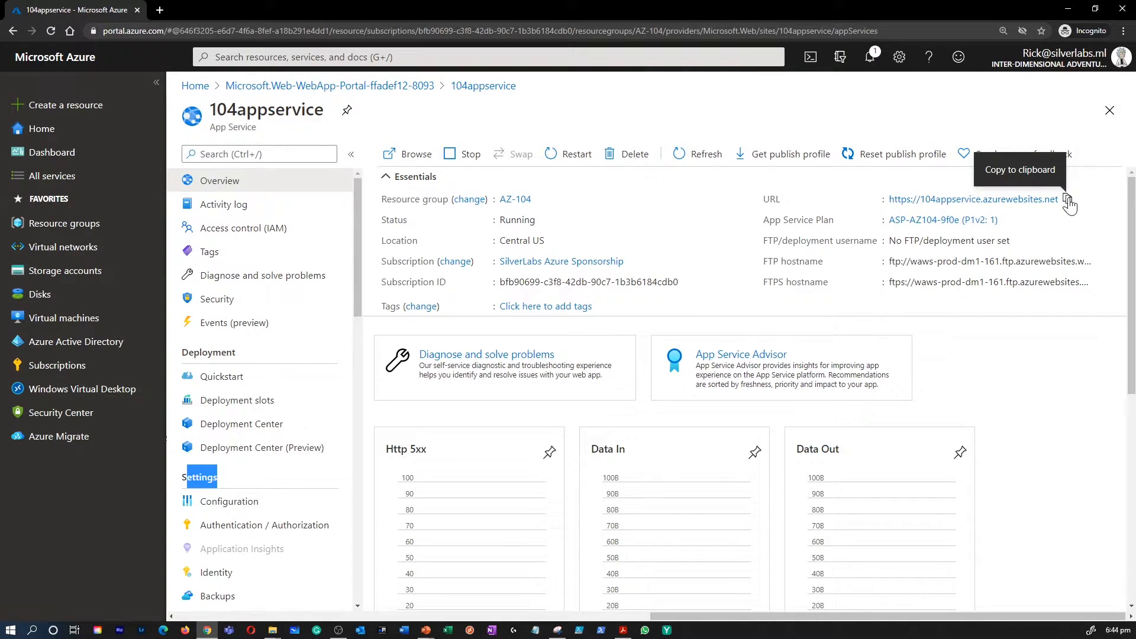
{"action": "left_click", "coordinate": [229, 500]}
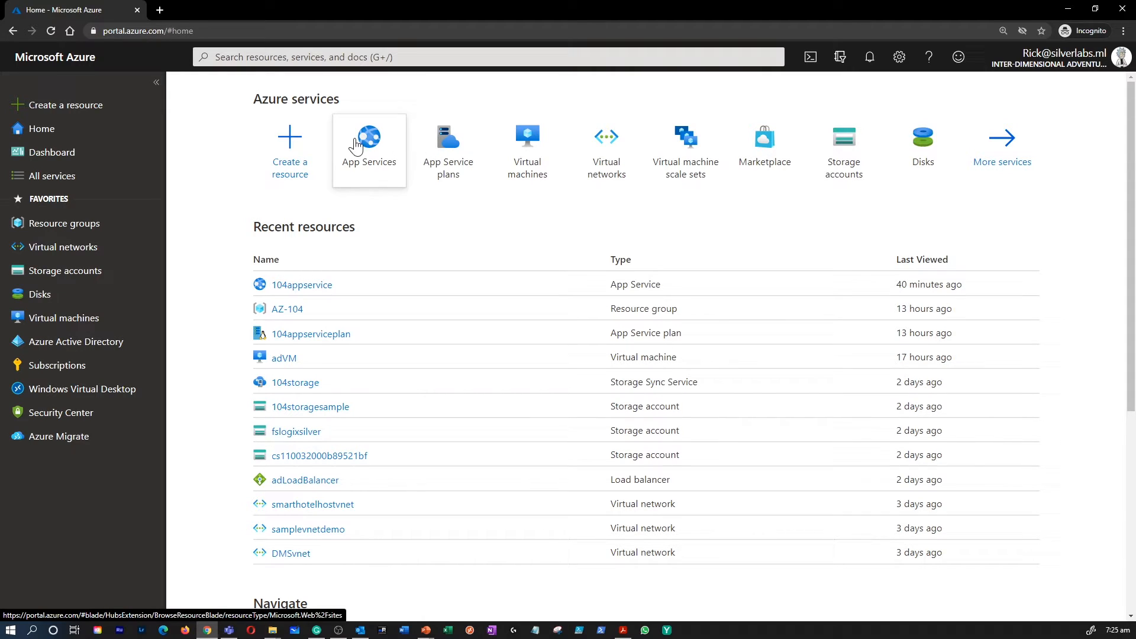
{"action": "mouse_move", "coordinate": [391, 151]}
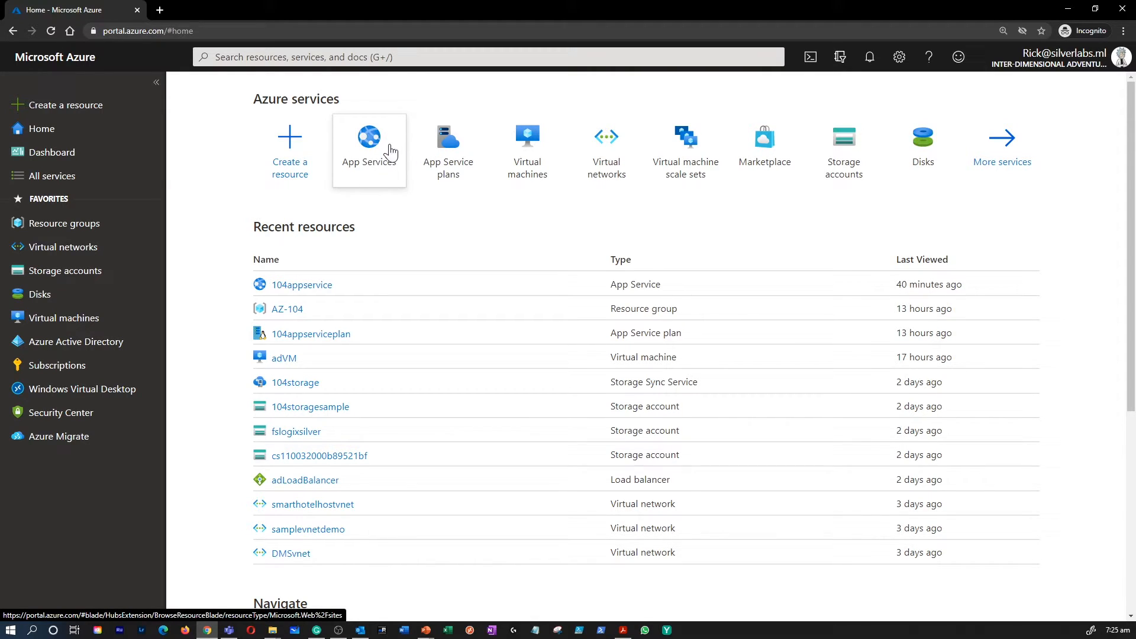
- Go back to App Services and select the 104appservice link
{"action": "left_click", "coordinate": [485, 57]}
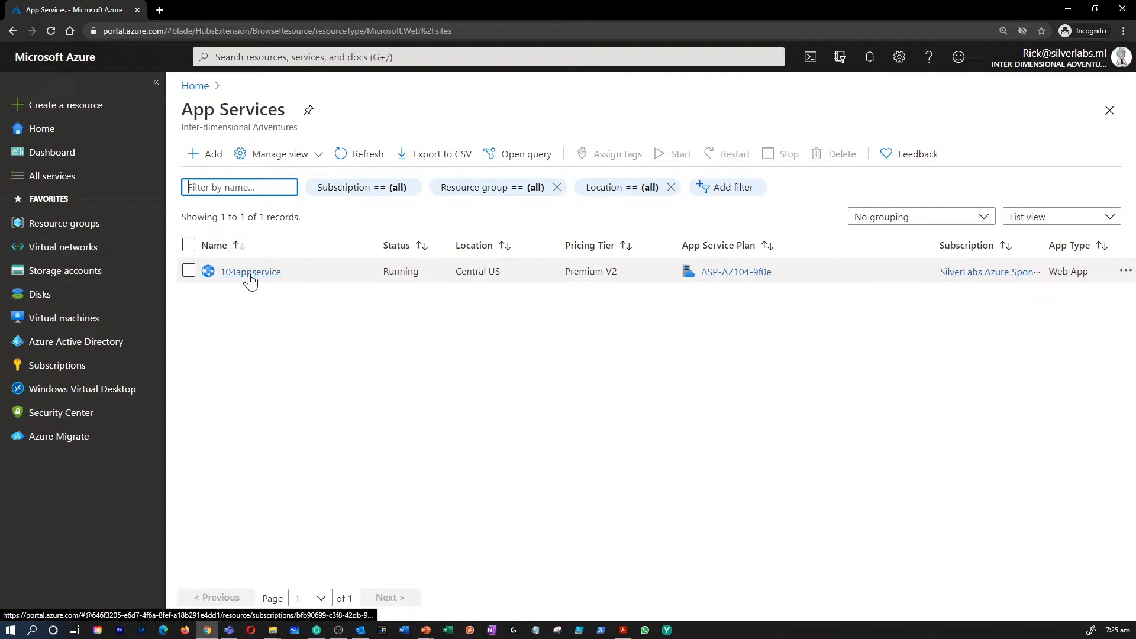
{"action": "left_click", "coordinate": [250, 271]}
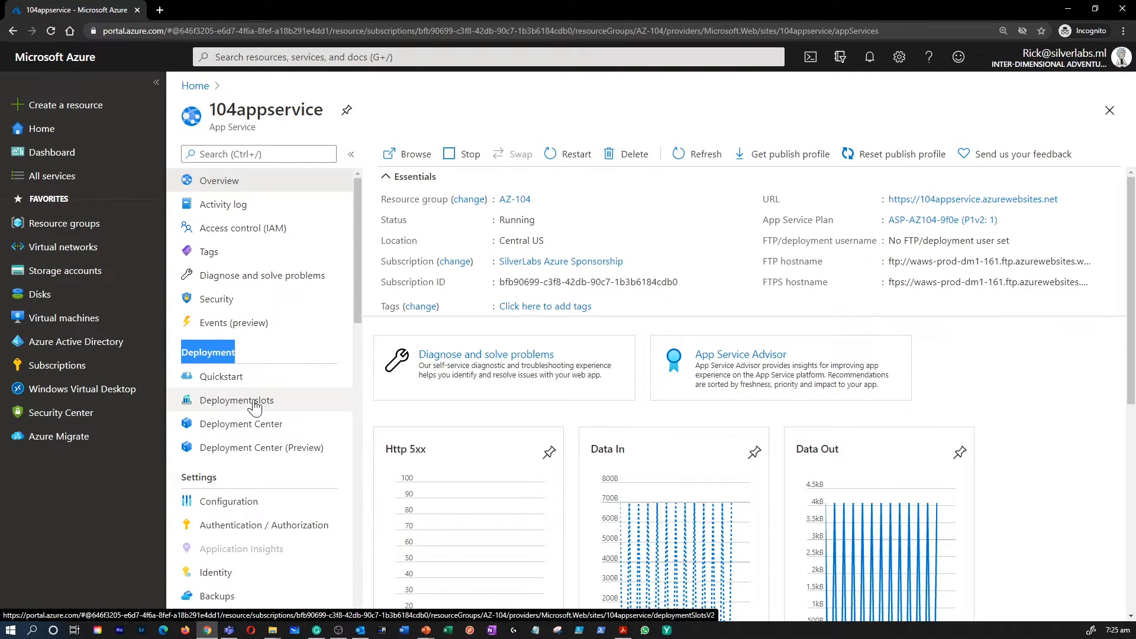
- Show 104appservice's deployment slots and begin adding a new slot
{"action": "left_click", "coordinate": [237, 400]}
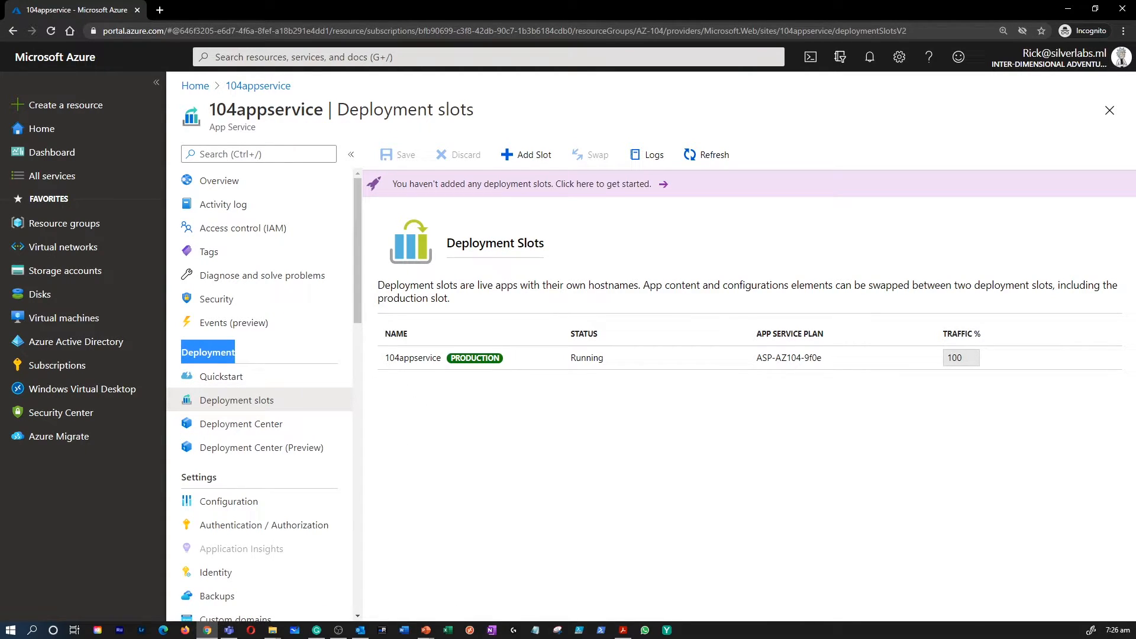
{"action": "mouse_move", "coordinate": [622, 312]}
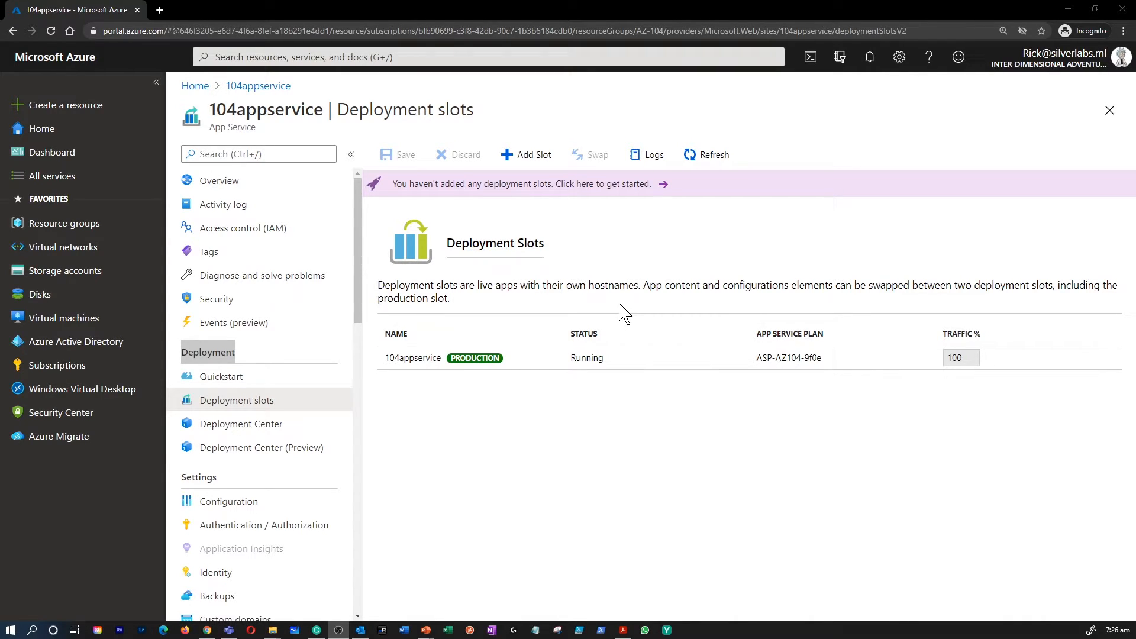
{"action": "mouse_move", "coordinate": [622, 268]}
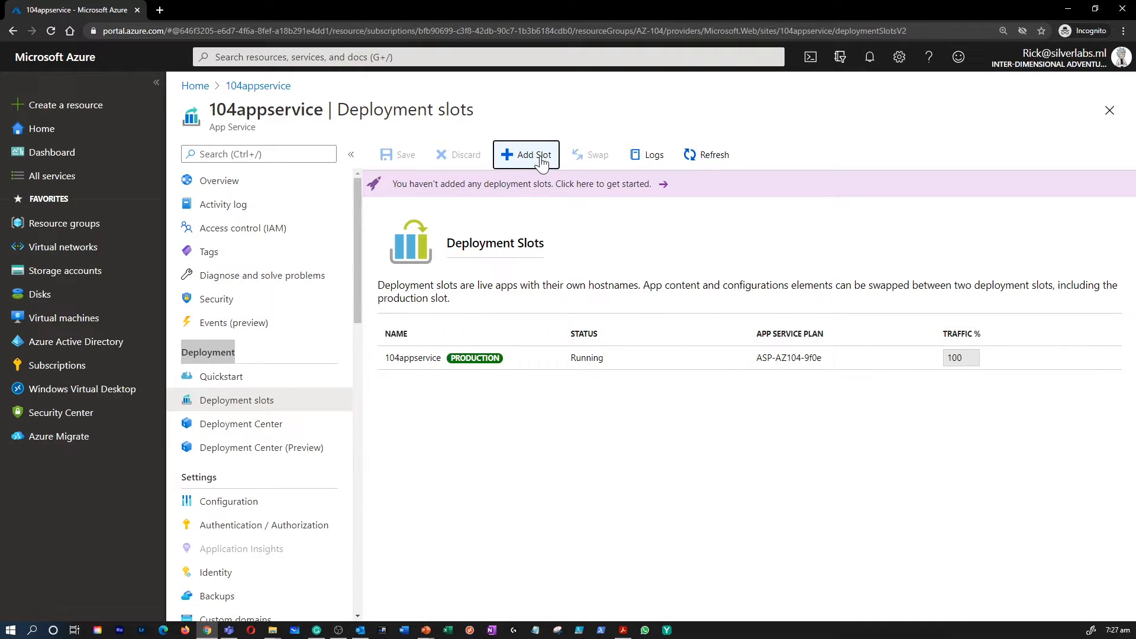
{"action": "left_click", "coordinate": [526, 155]}
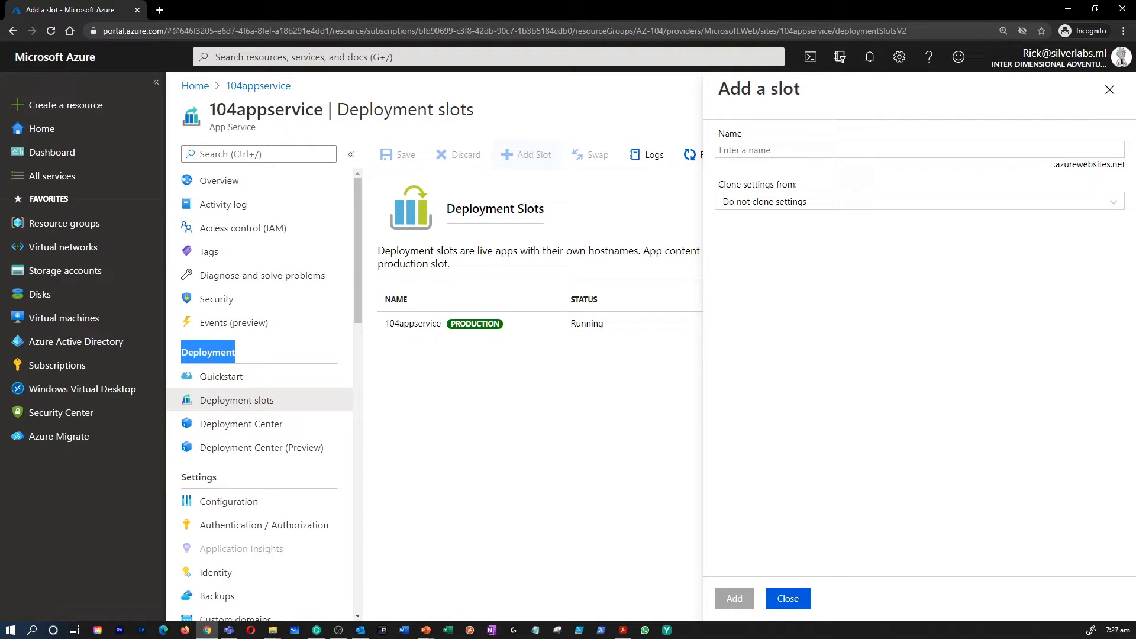
- Check the Clone settings from options, then close the Add a slot panel
{"action": "left_click", "coordinate": [917, 201]}
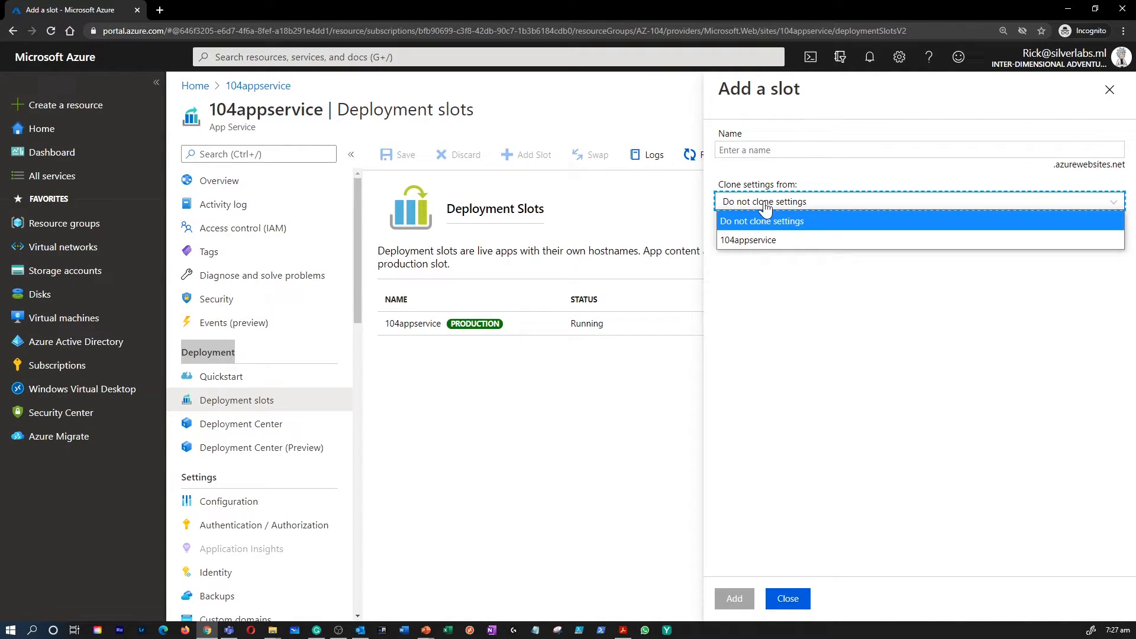
{"action": "mouse_move", "coordinate": [587, 392]}
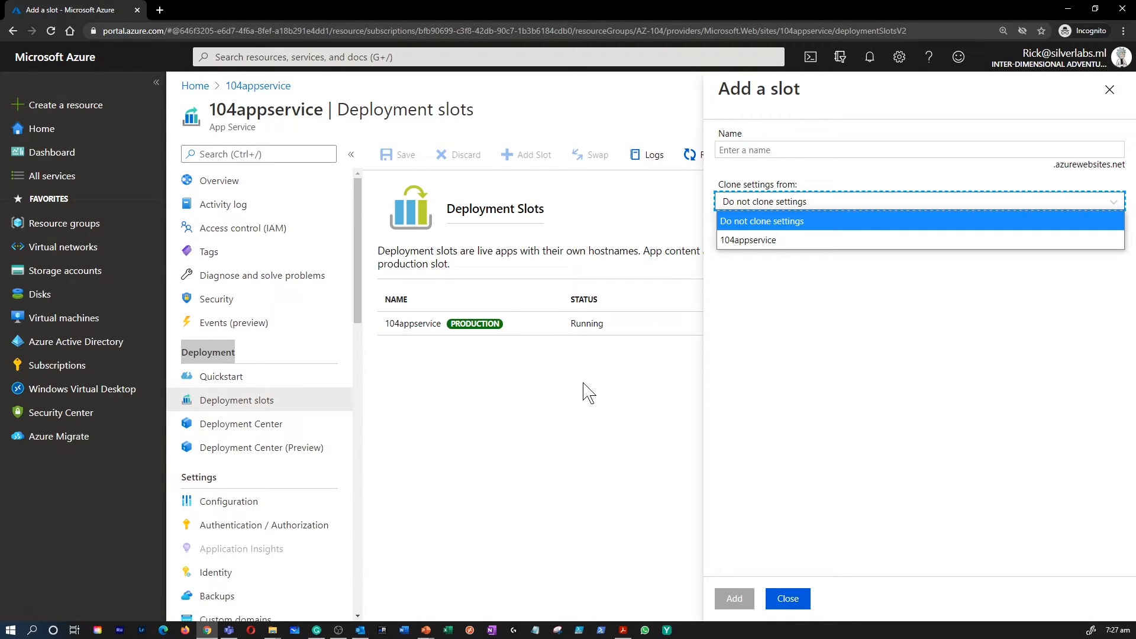
{"action": "left_click", "coordinate": [787, 598]}
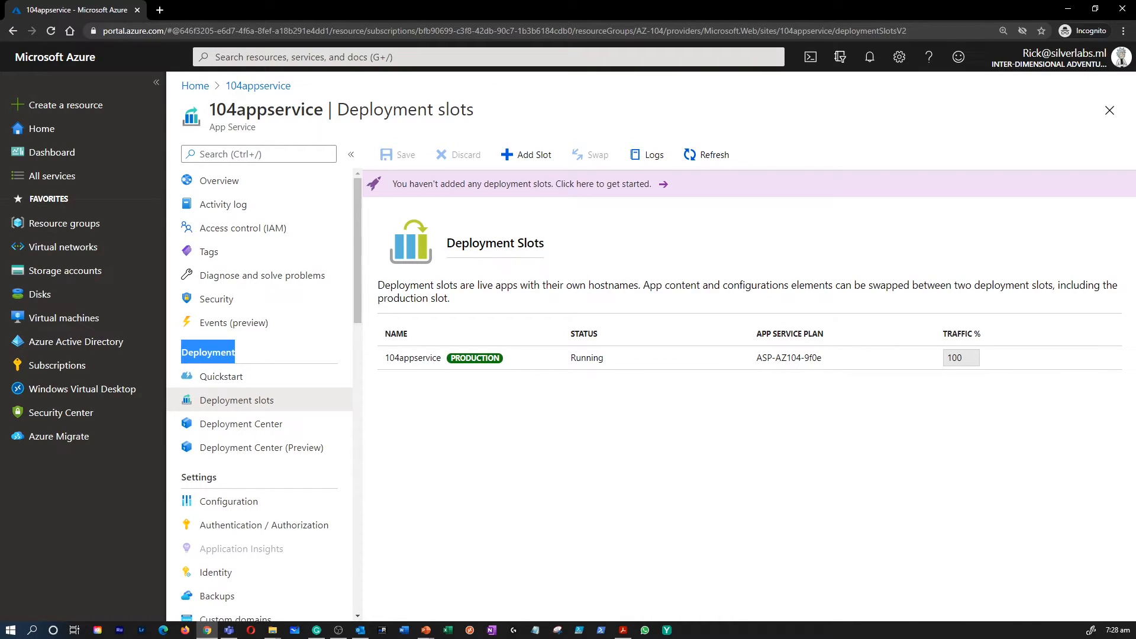
{"action": "mouse_move", "coordinate": [713, 310]}
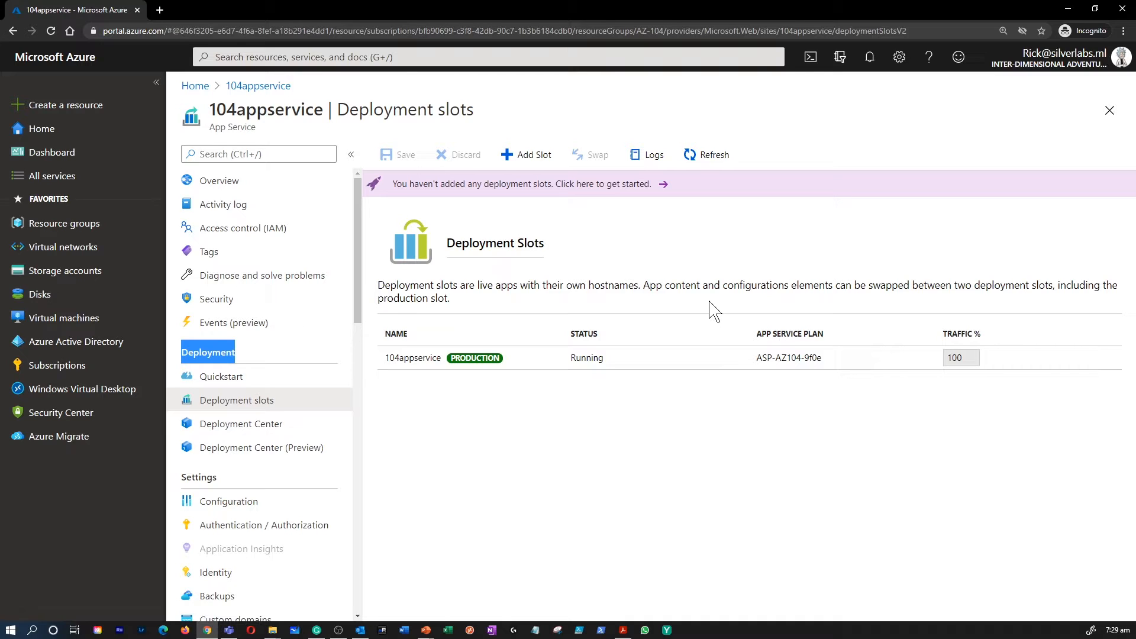
- Show the new 104appservice-newslot slot and reopen the Add a slot form
{"action": "left_click", "coordinate": [526, 154]}
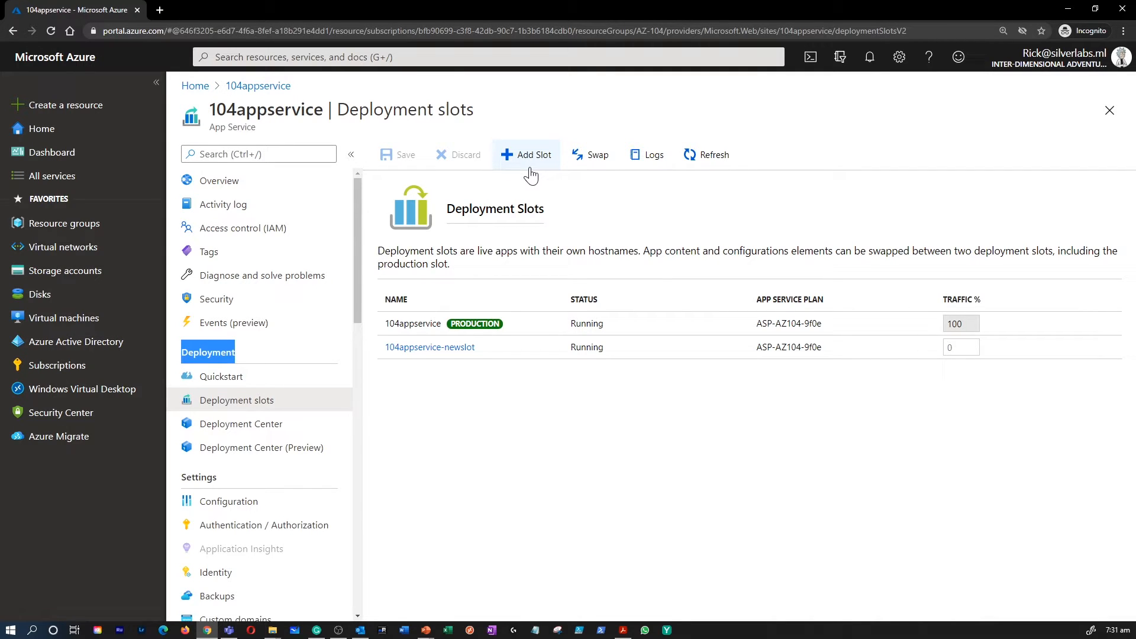
{"action": "left_click", "coordinate": [526, 154]}
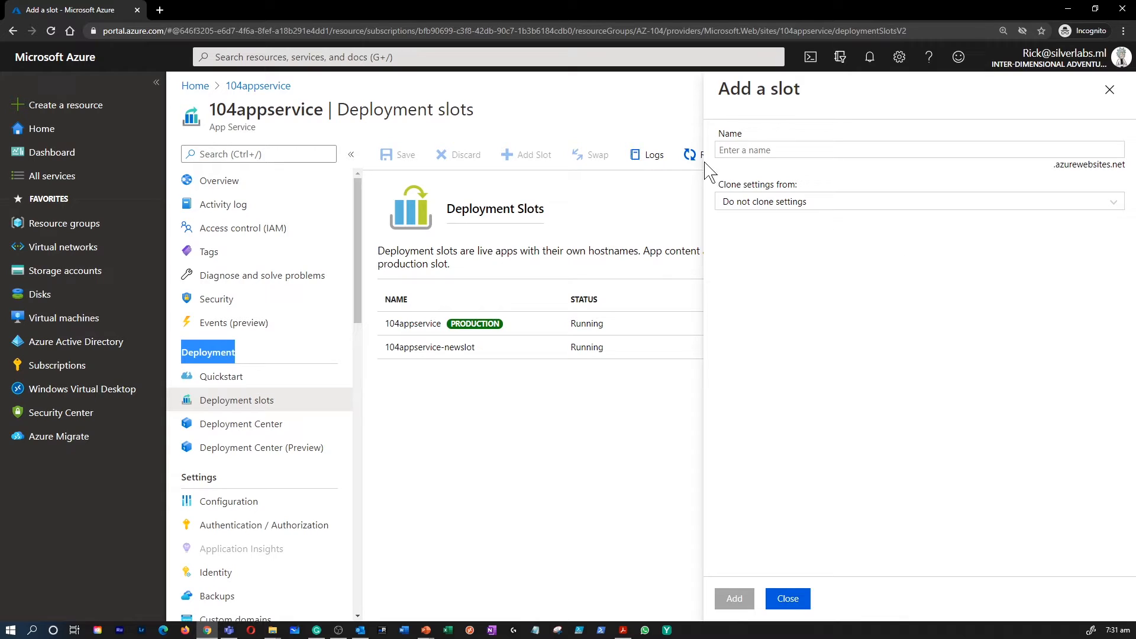
- Name the slot clonedslot and clone its settings from 104appservice
{"action": "type", "text": "clonedslot"}
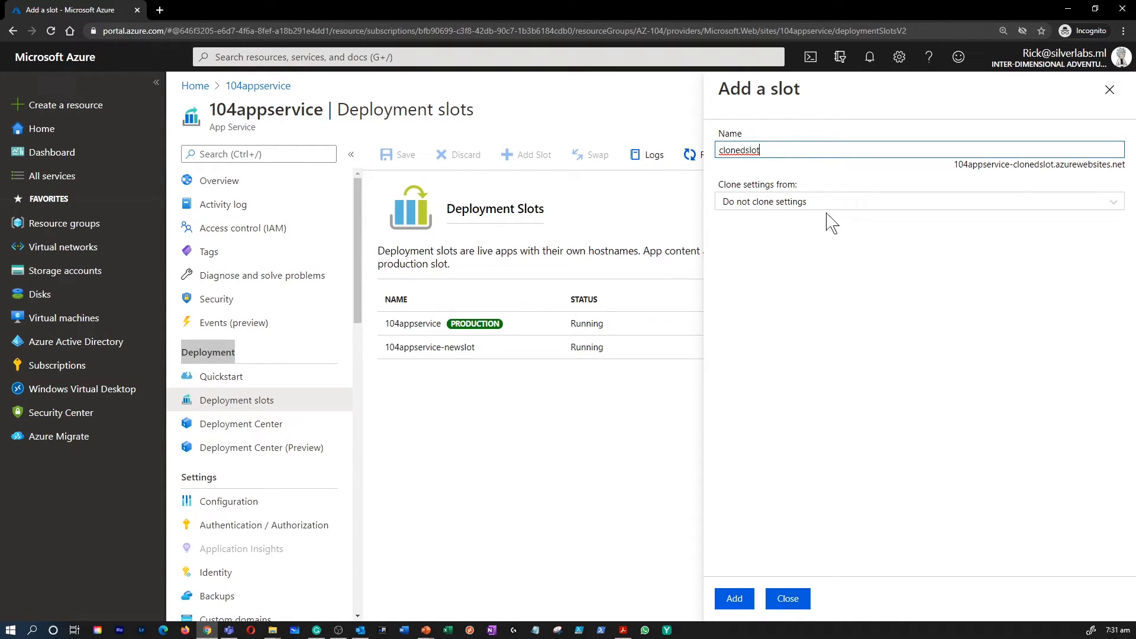
{"action": "left_click", "coordinate": [917, 201]}
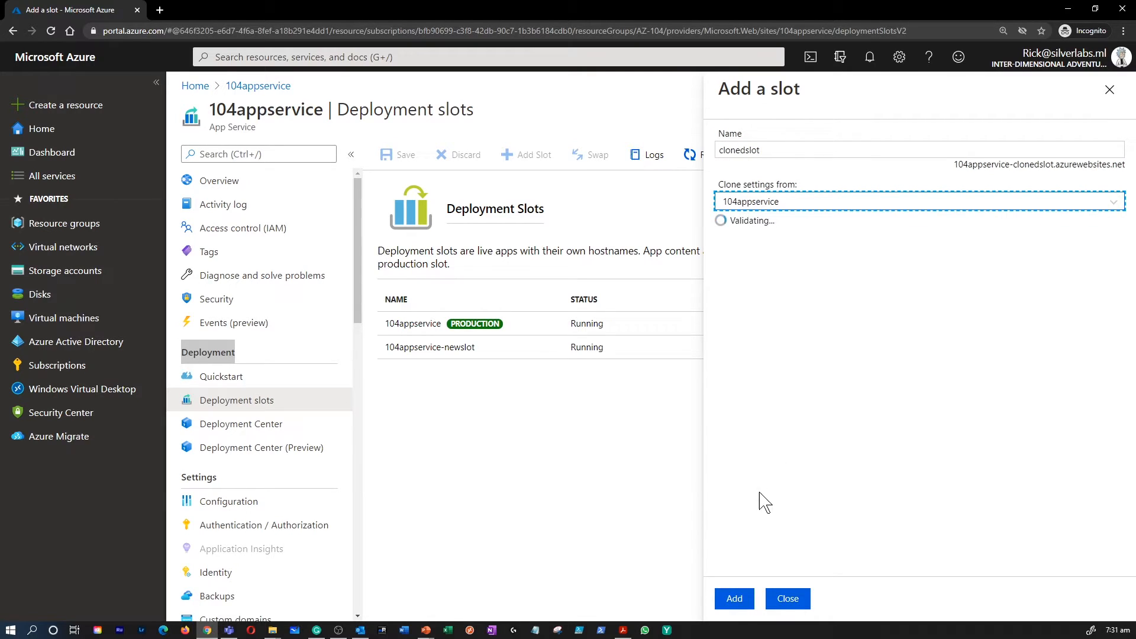
{"action": "left_click", "coordinate": [733, 598]}
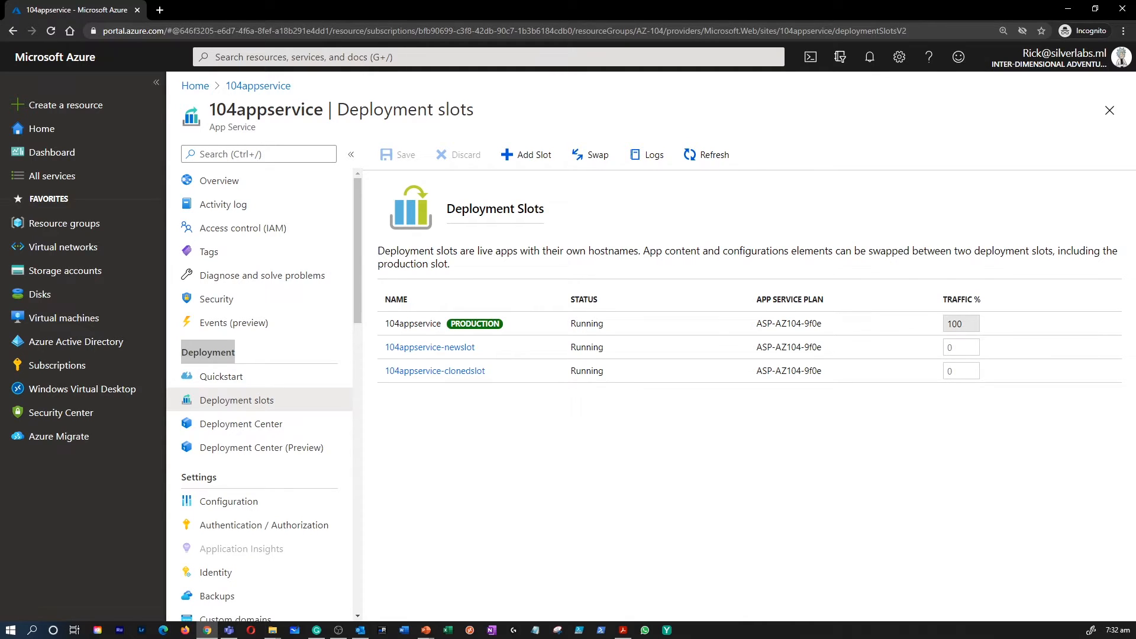
- Go to the Azure Portal home page after creating the cloned slot
{"action": "left_click", "coordinate": [961, 371]}
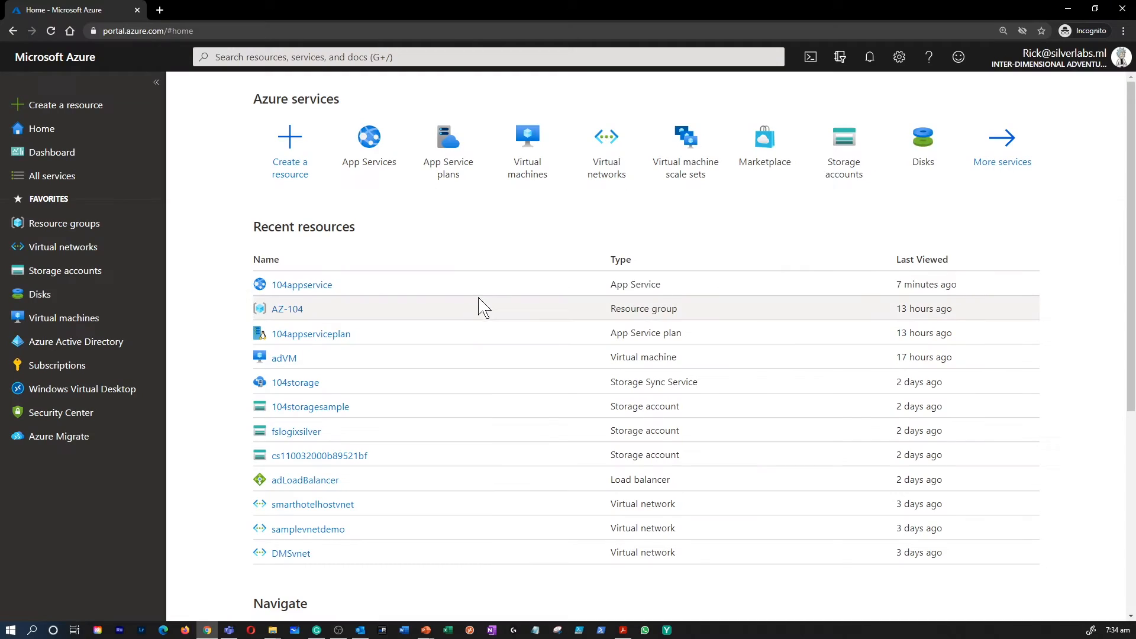
{"action": "mouse_move", "coordinate": [368, 151]}
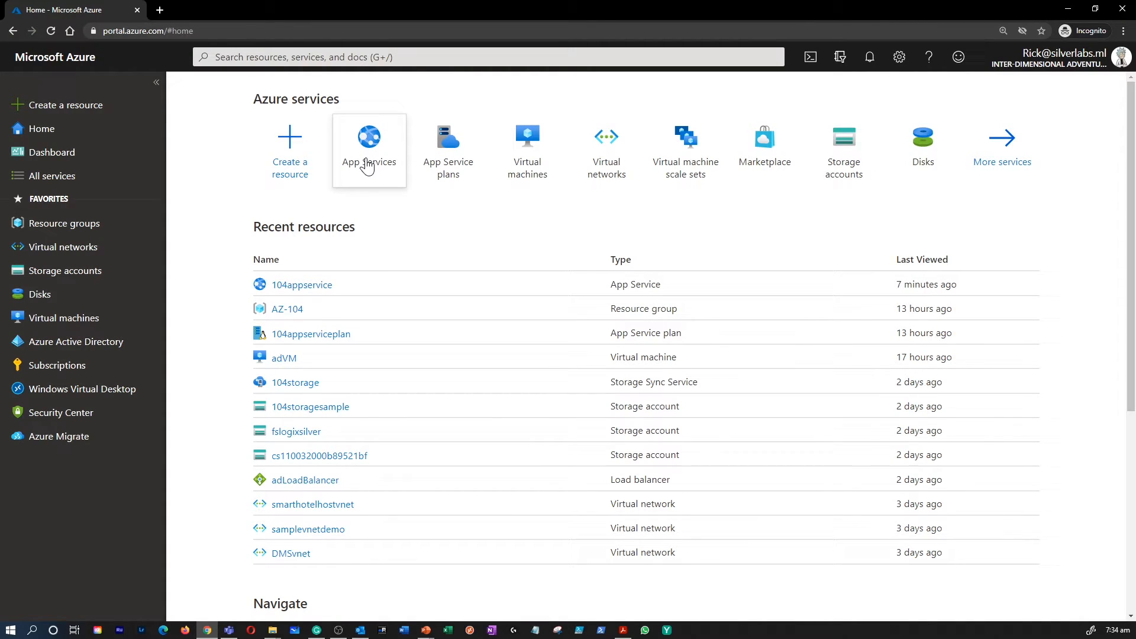
- Open 104appservice's Authentication / Authorization page and switch App Service Authentication on
{"action": "left_click", "coordinate": [369, 141]}
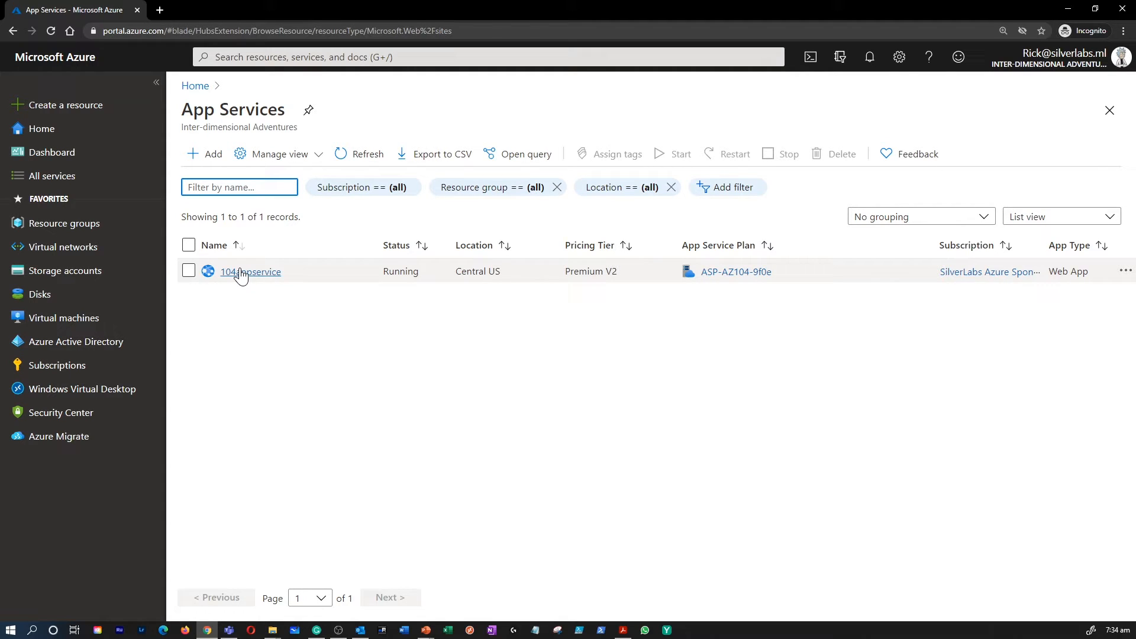
{"action": "left_click", "coordinate": [250, 271]}
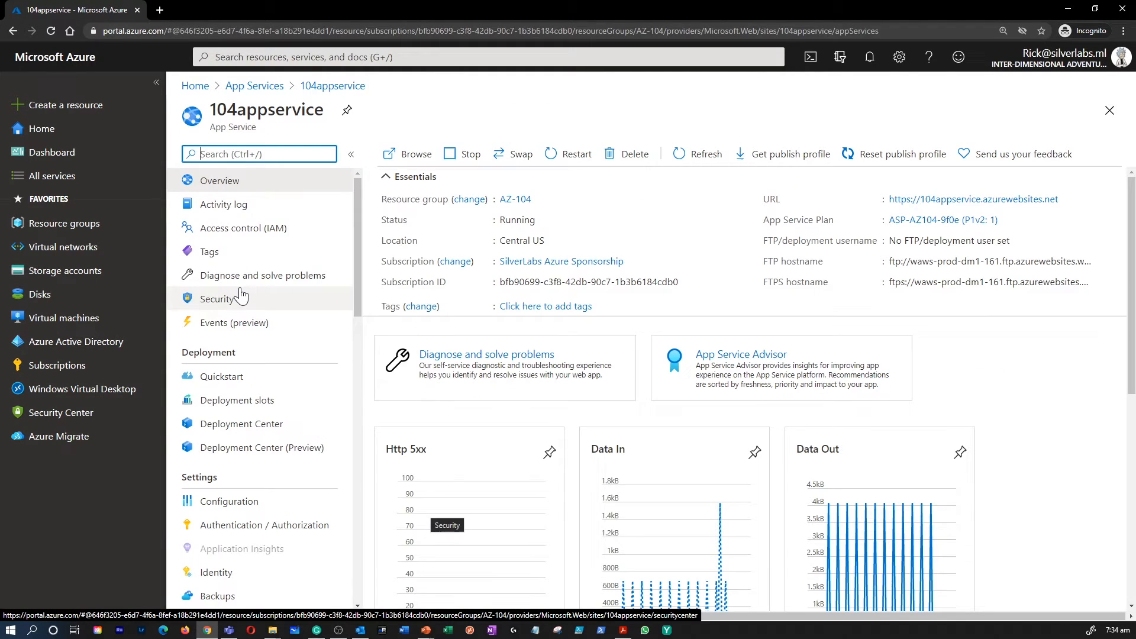
{"action": "scroll", "scroll_direction": "down", "scroll_amount": 3}
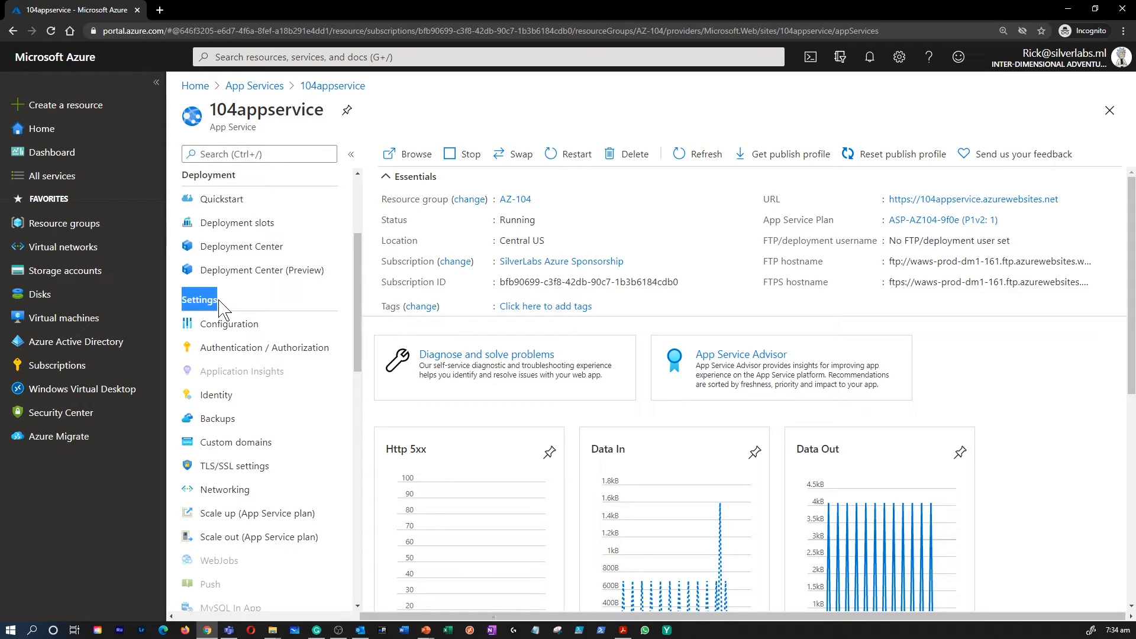
{"action": "mouse_move", "coordinate": [265, 348]}
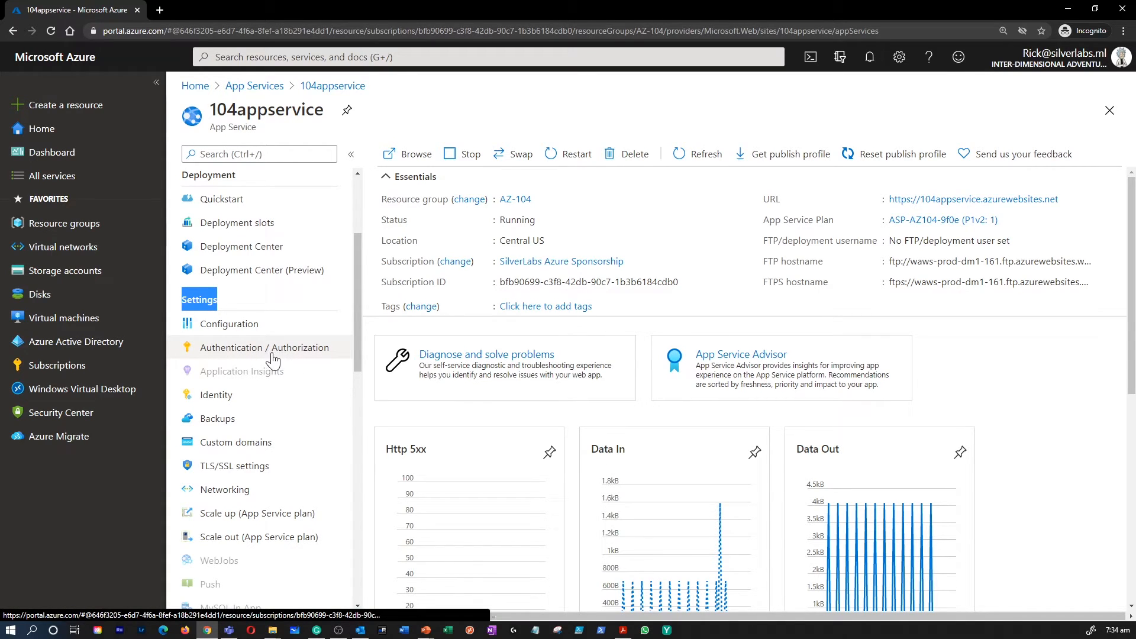
{"action": "left_click", "coordinate": [265, 347]}
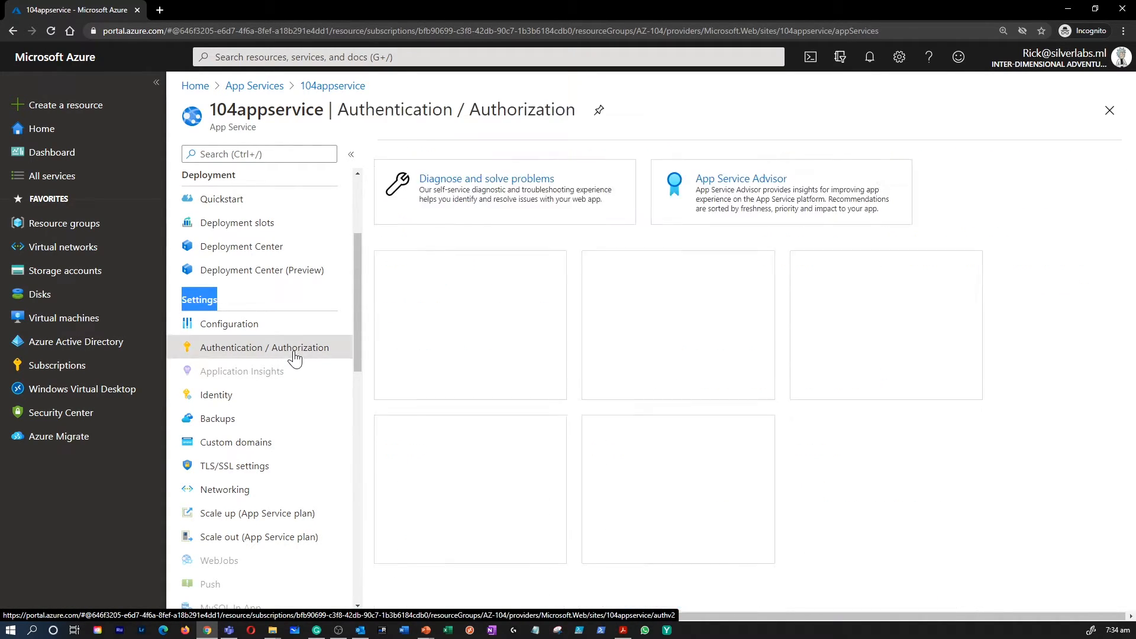
{"action": "left_click", "coordinate": [264, 348]}
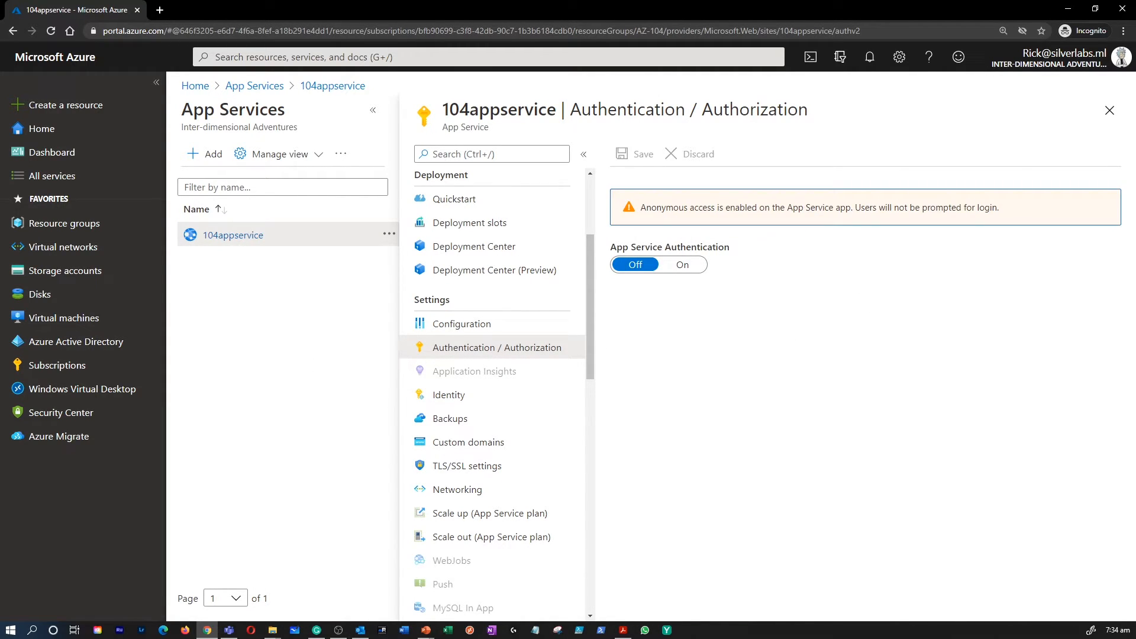
{"action": "left_click", "coordinate": [681, 264]}
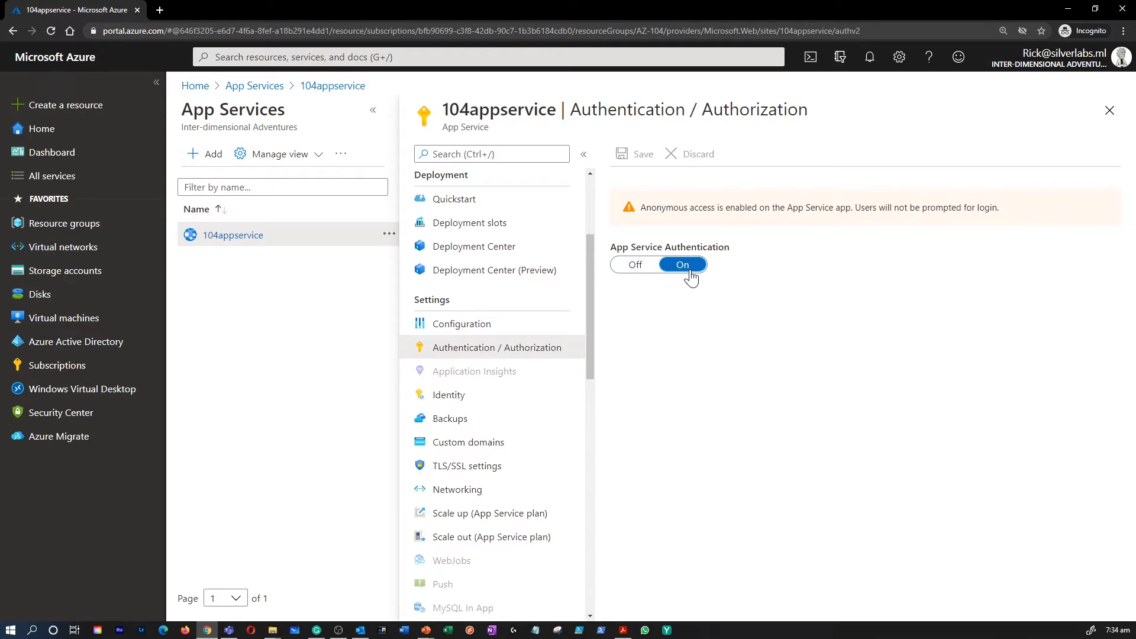
- Review the authentication providers and list the 'Action to take when request is not authenticated' options
{"action": "left_click", "coordinate": [681, 264]}
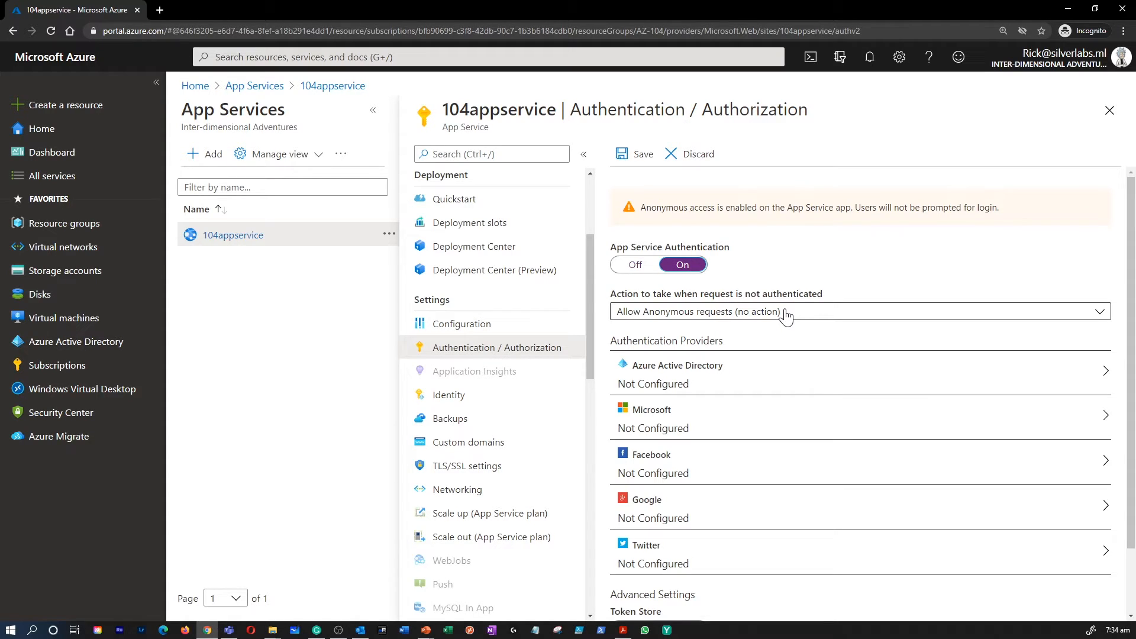
{"action": "scroll", "scroll_direction": "down", "scroll_amount": 3}
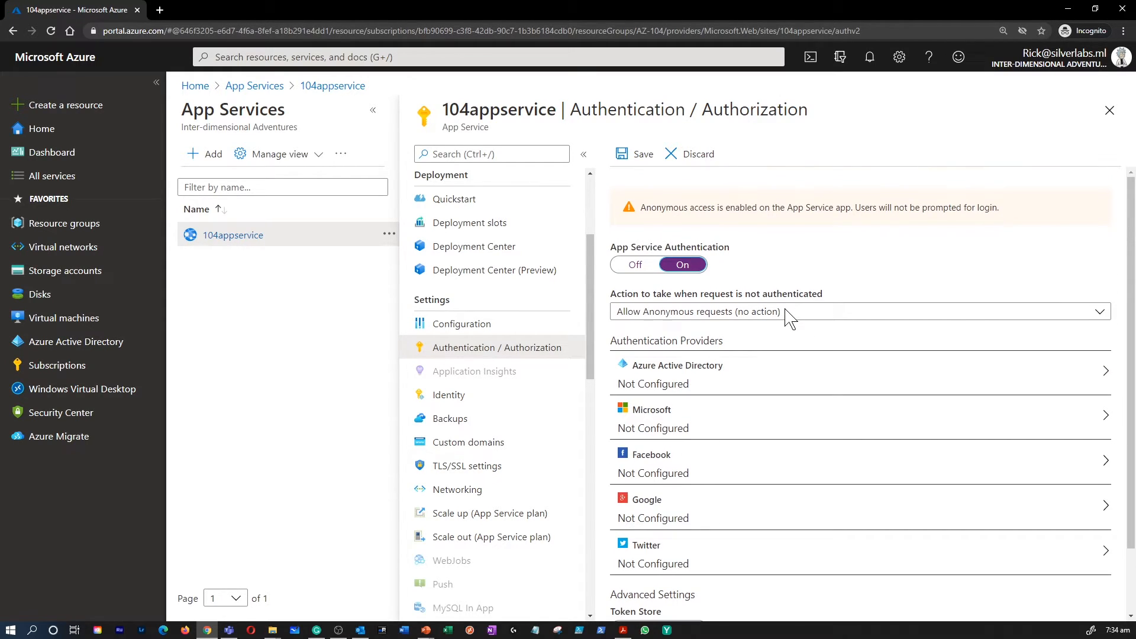
{"action": "scroll", "scroll_direction": "down", "scroll_amount": 3}
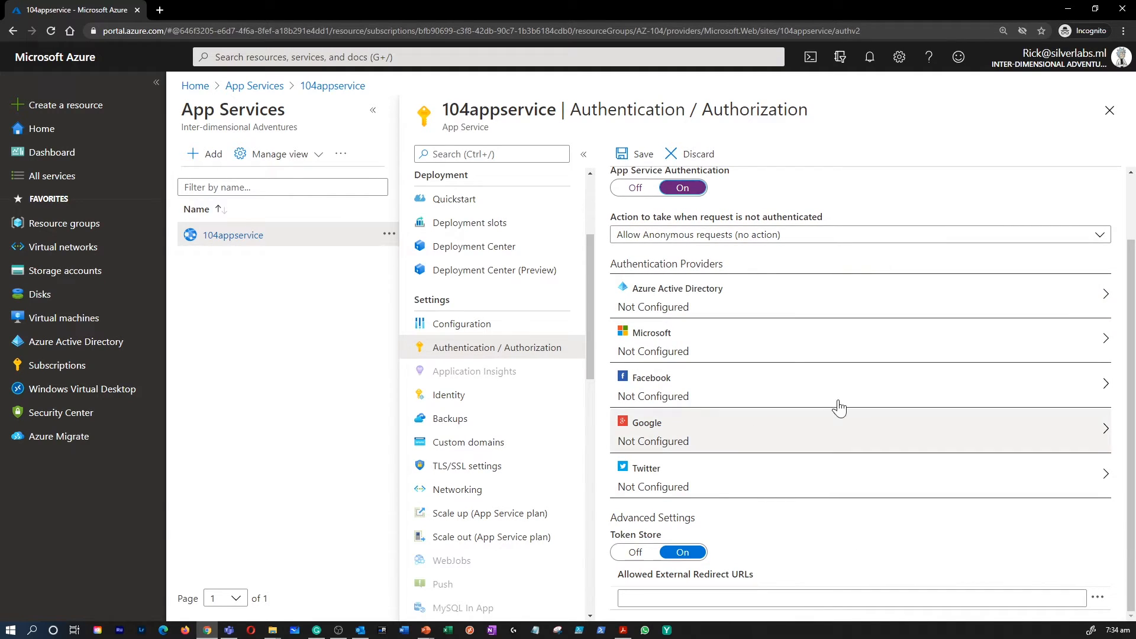
{"action": "mouse_move", "coordinate": [803, 327]}
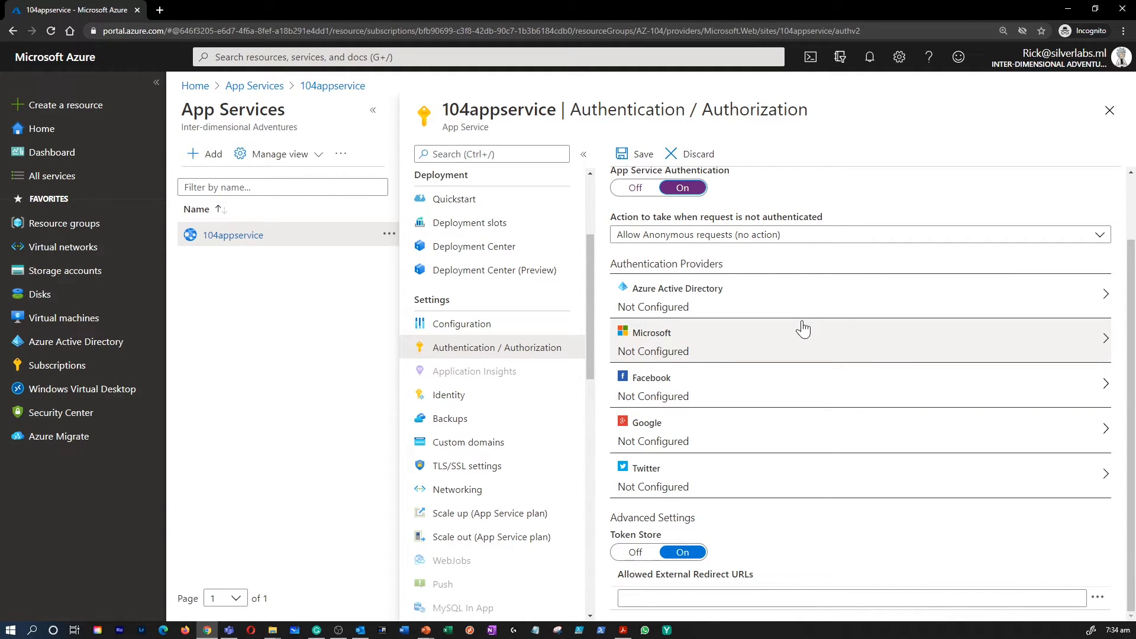
{"action": "mouse_move", "coordinate": [878, 303]}
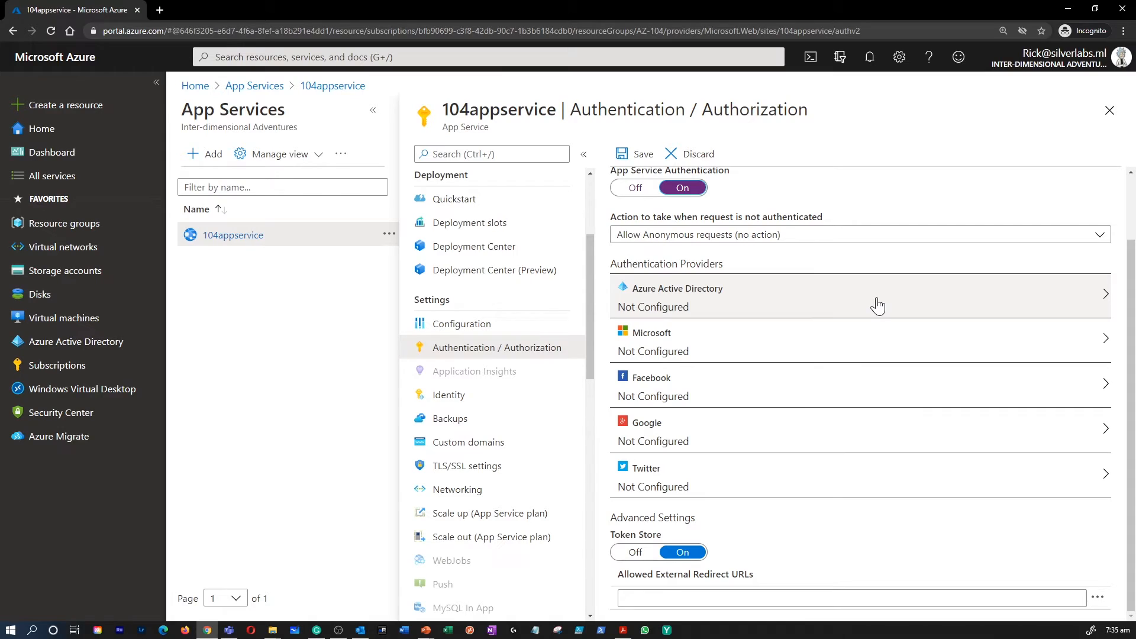
{"action": "mouse_move", "coordinate": [742, 312]}
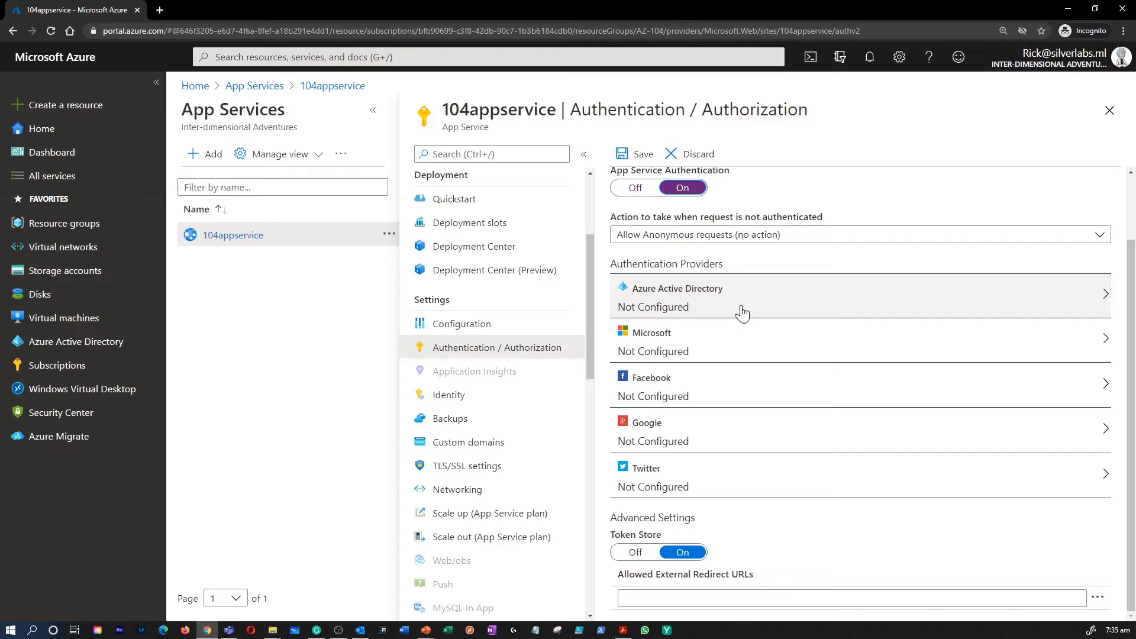
{"action": "mouse_move", "coordinate": [866, 354]}
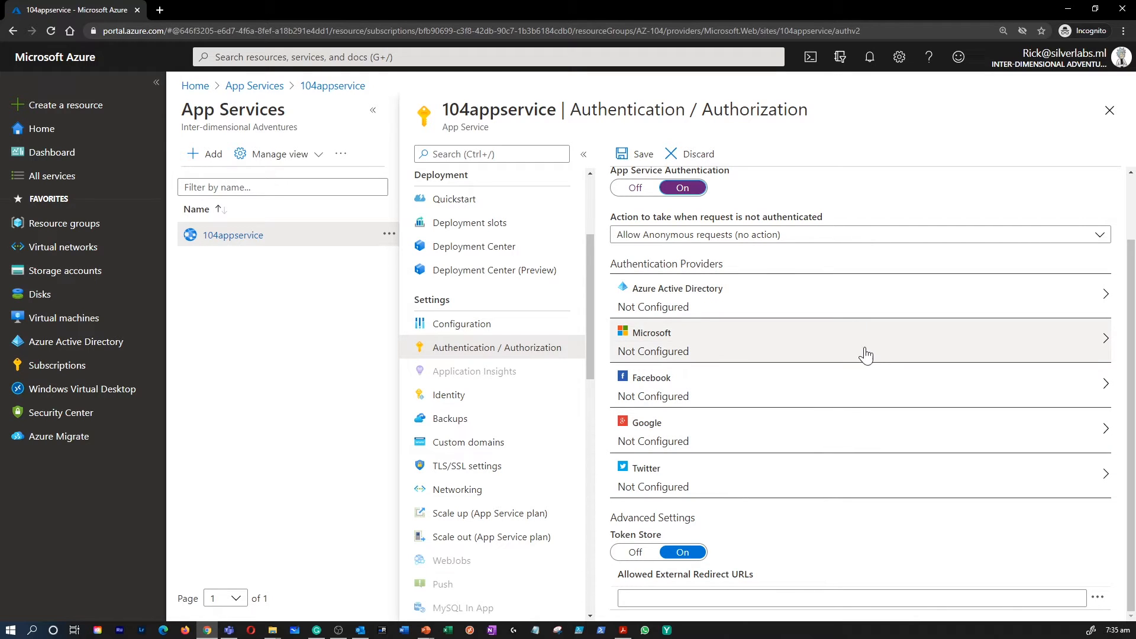
{"action": "mouse_move", "coordinate": [700, 435]}
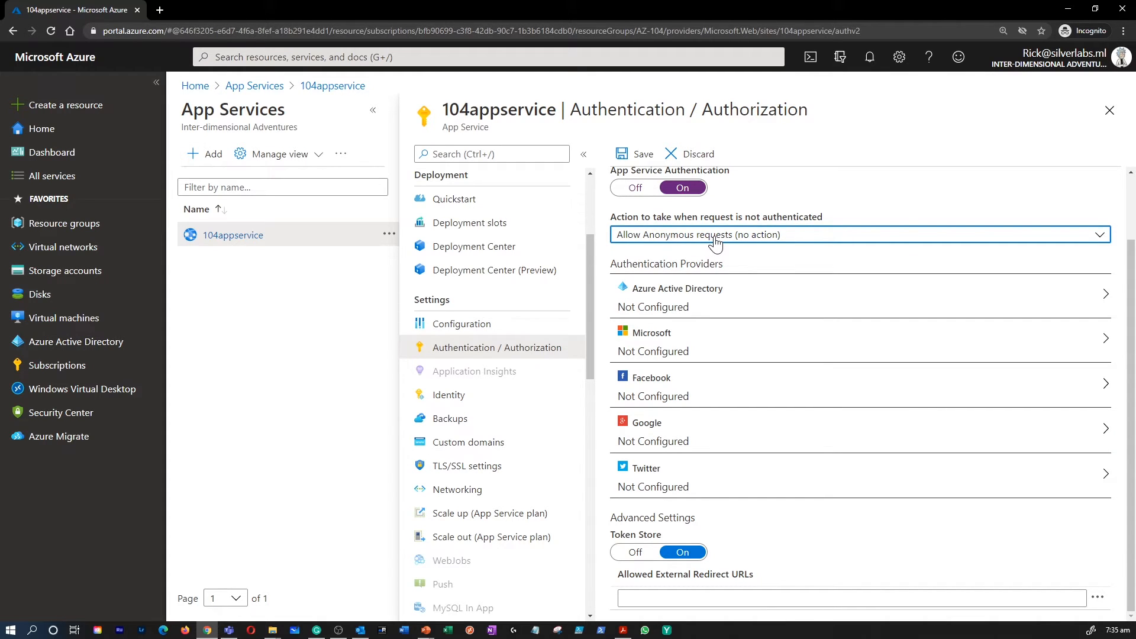
{"action": "left_click", "coordinate": [858, 234]}
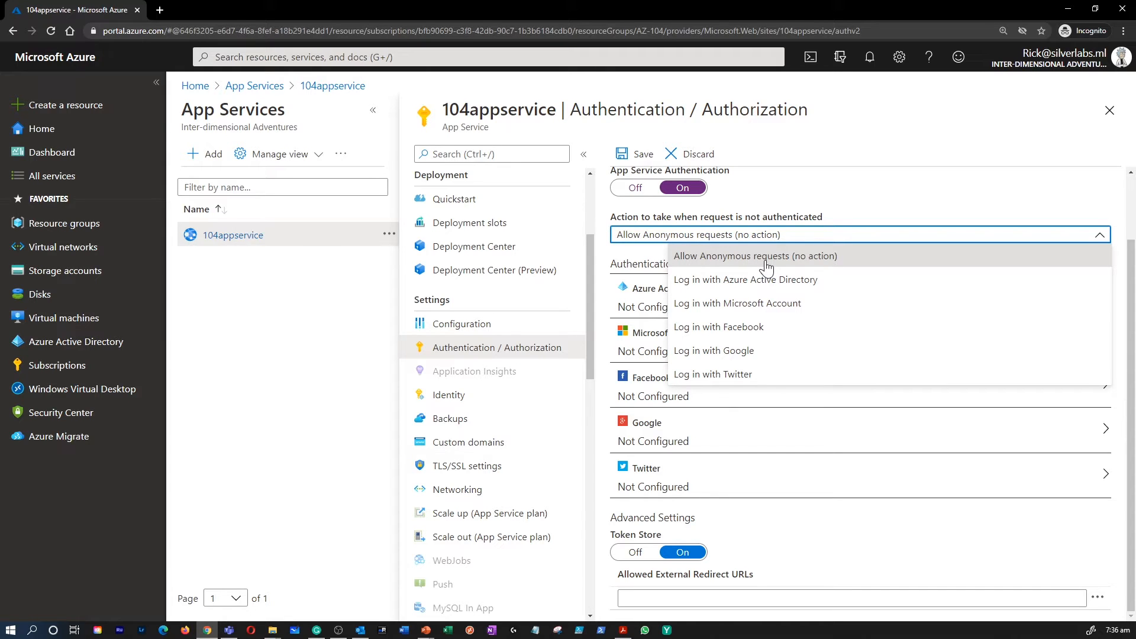
{"action": "left_click", "coordinate": [753, 255]}
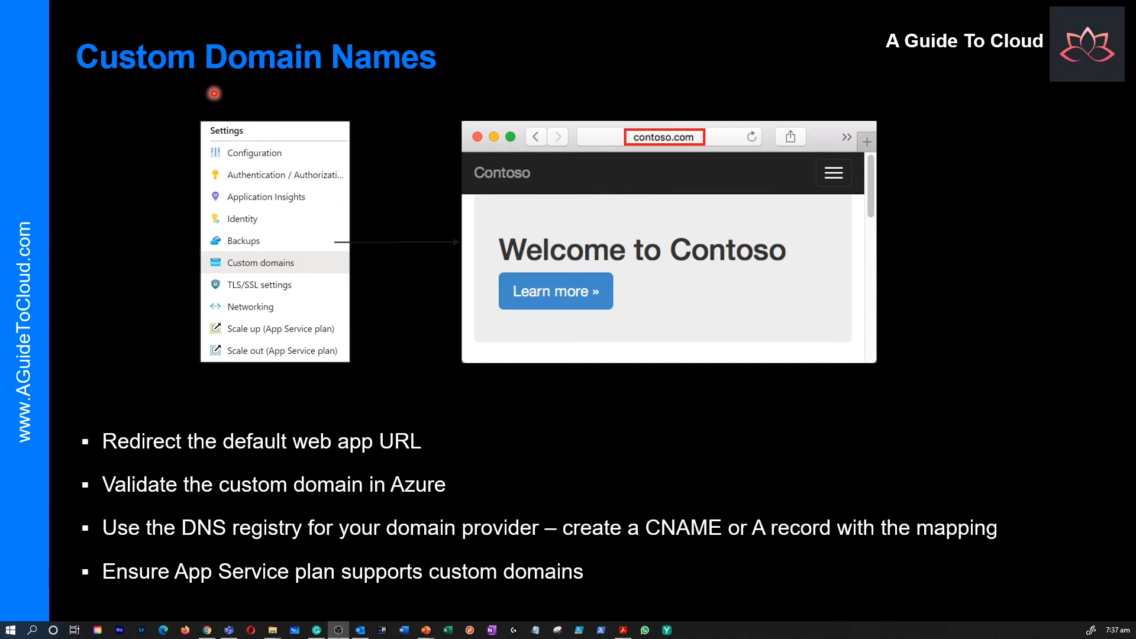
{"action": "mouse_move", "coordinate": [288, 177]}
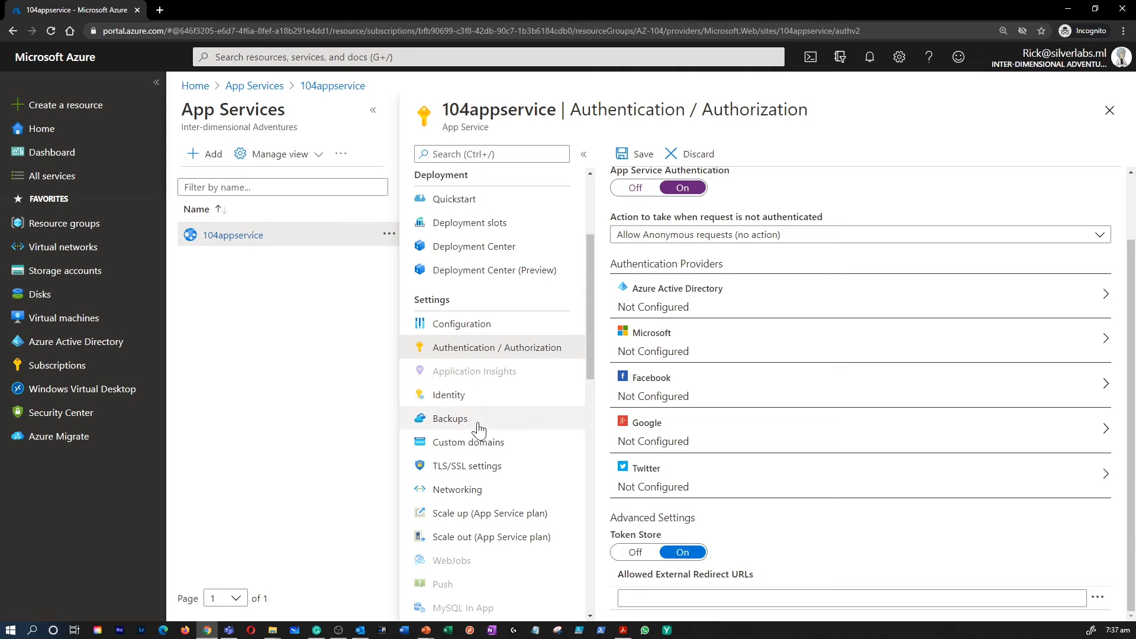
{"action": "mouse_move", "coordinate": [471, 449]}
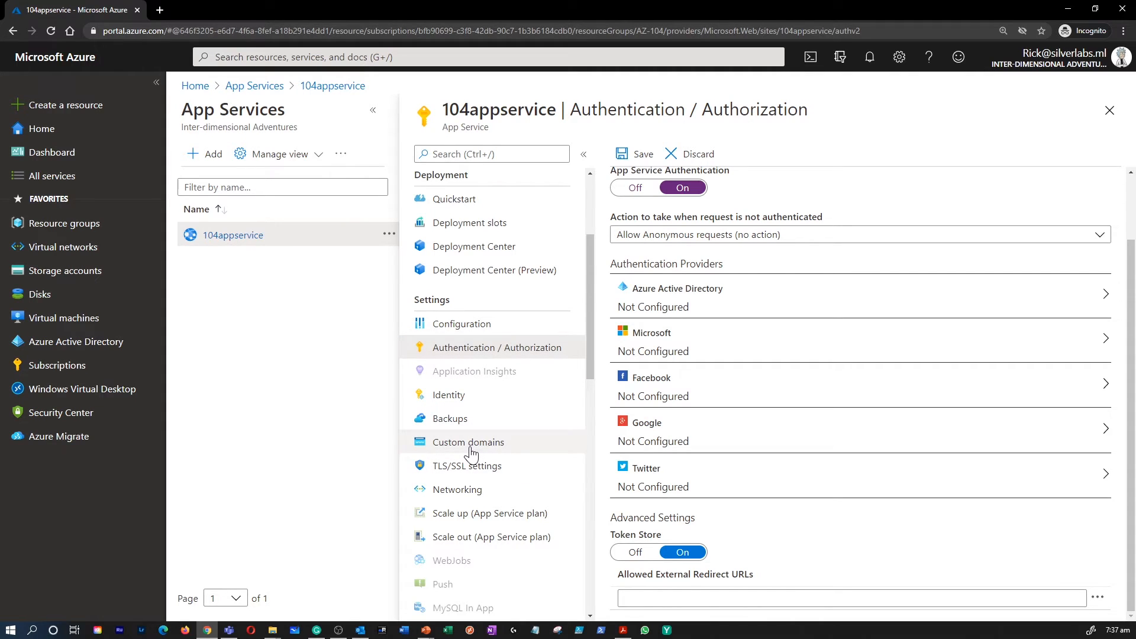
- Discard the authentication edits and review 104appservice's custom domains, highlighting the azurewebsites.net domain
{"action": "left_click", "coordinate": [468, 442]}
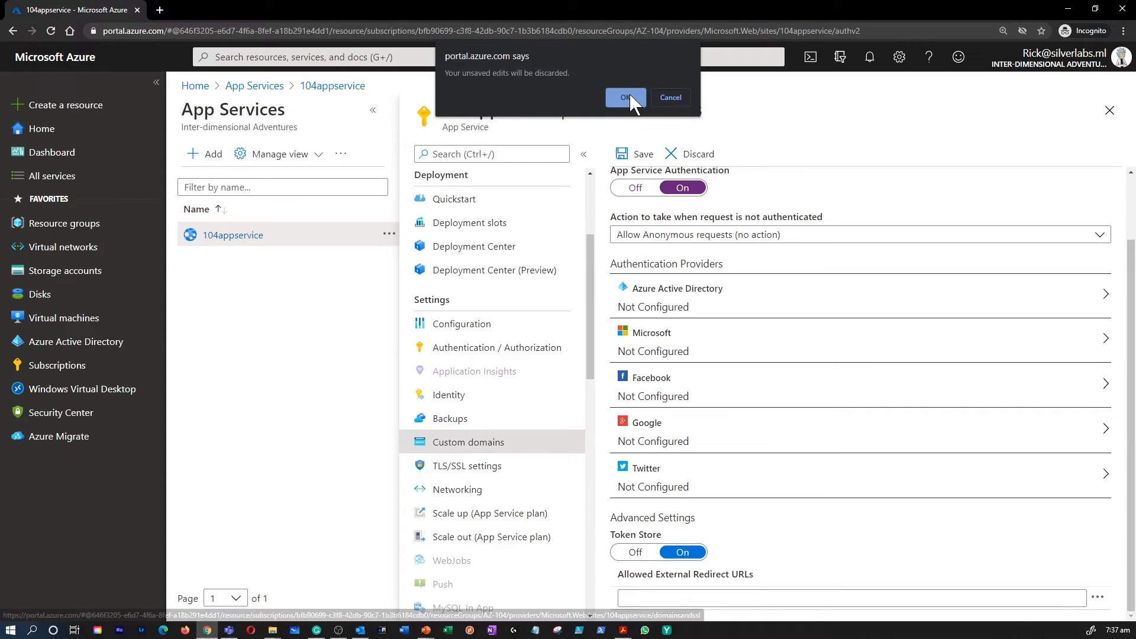
{"action": "left_click", "coordinate": [623, 98]}
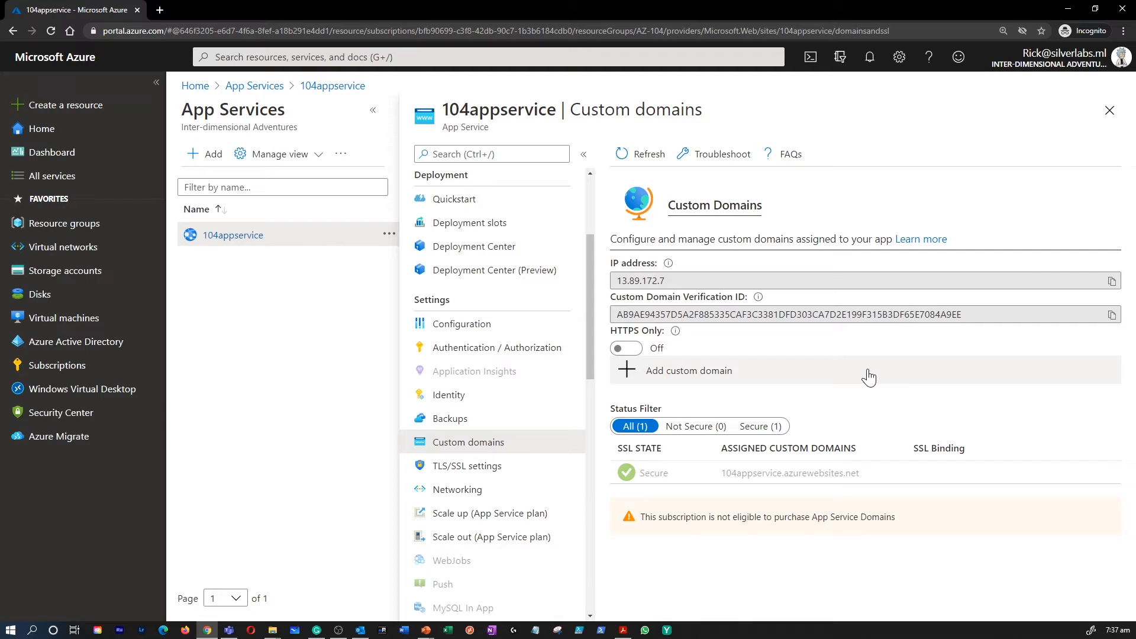
{"action": "mouse_move", "coordinate": [848, 279]}
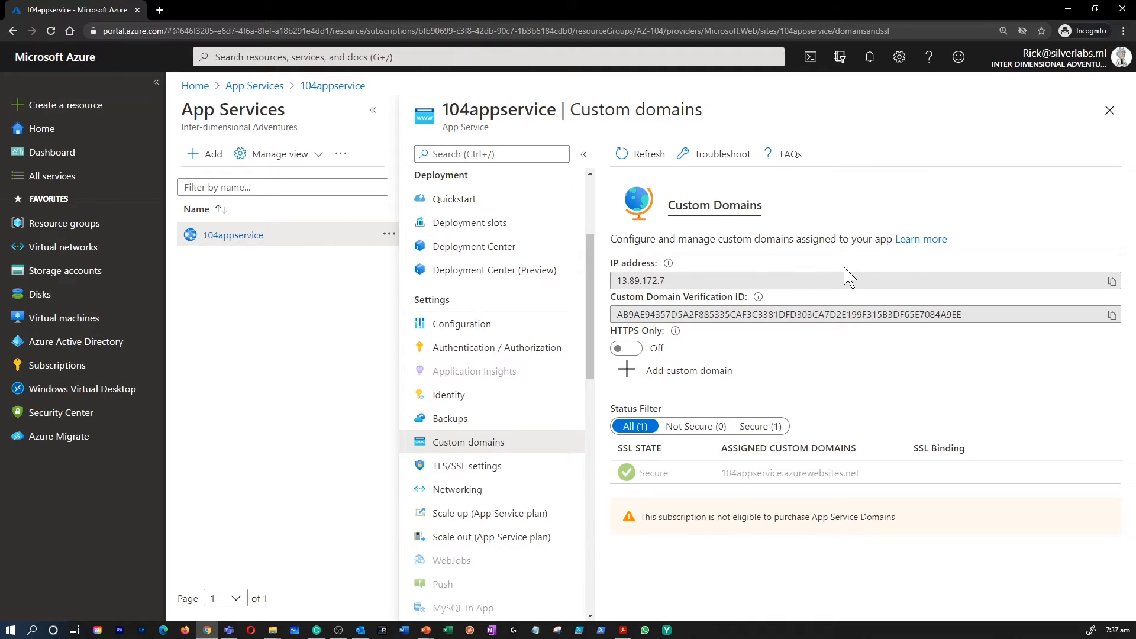
{"action": "double_click", "coordinate": [820, 472]}
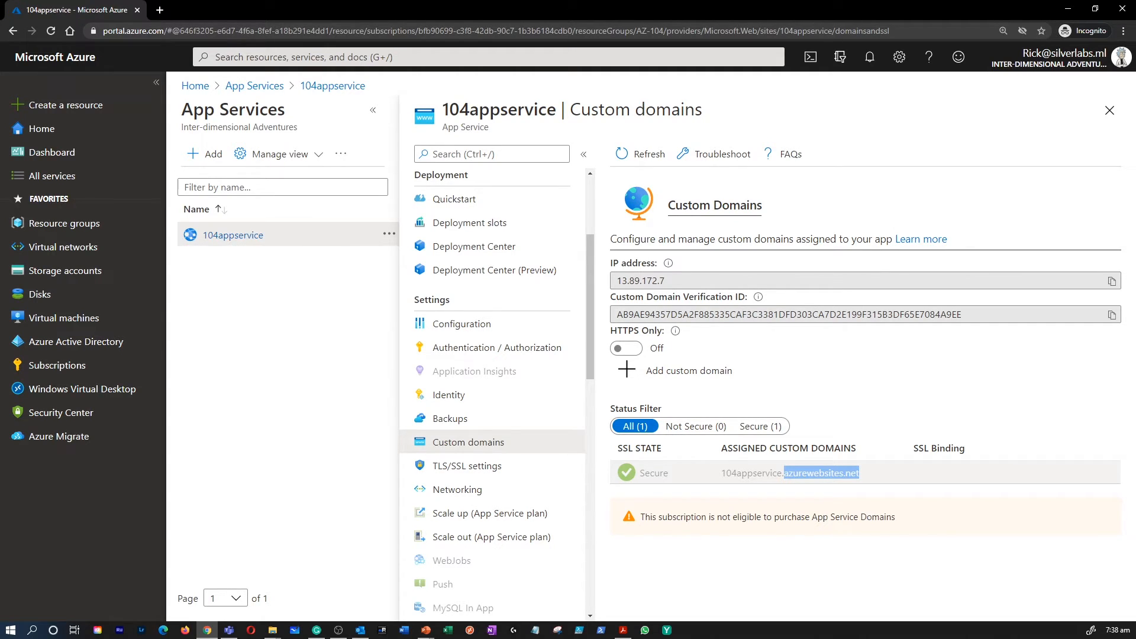
{"action": "mouse_move", "coordinate": [871, 484]}
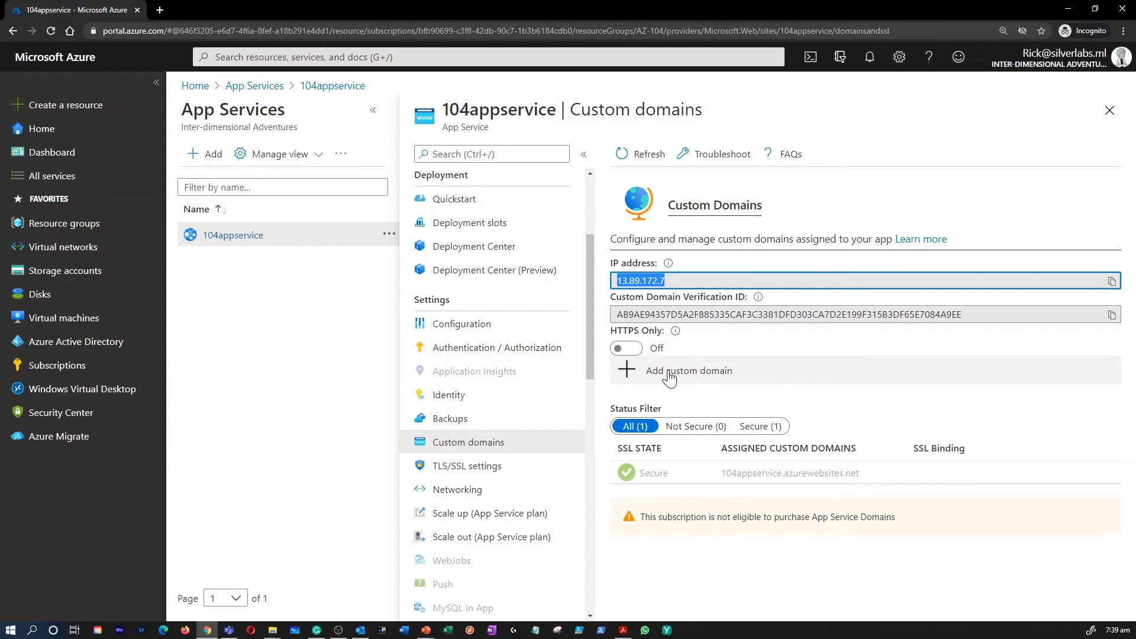
{"action": "left_click", "coordinate": [680, 371]}
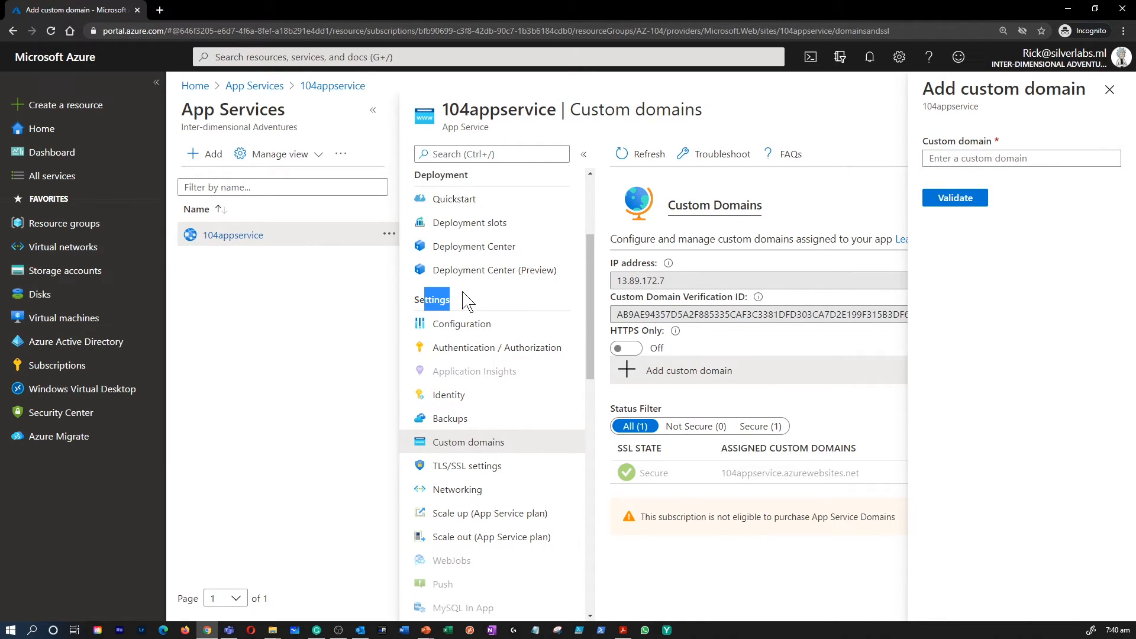
{"action": "left_click", "coordinate": [1109, 90]}
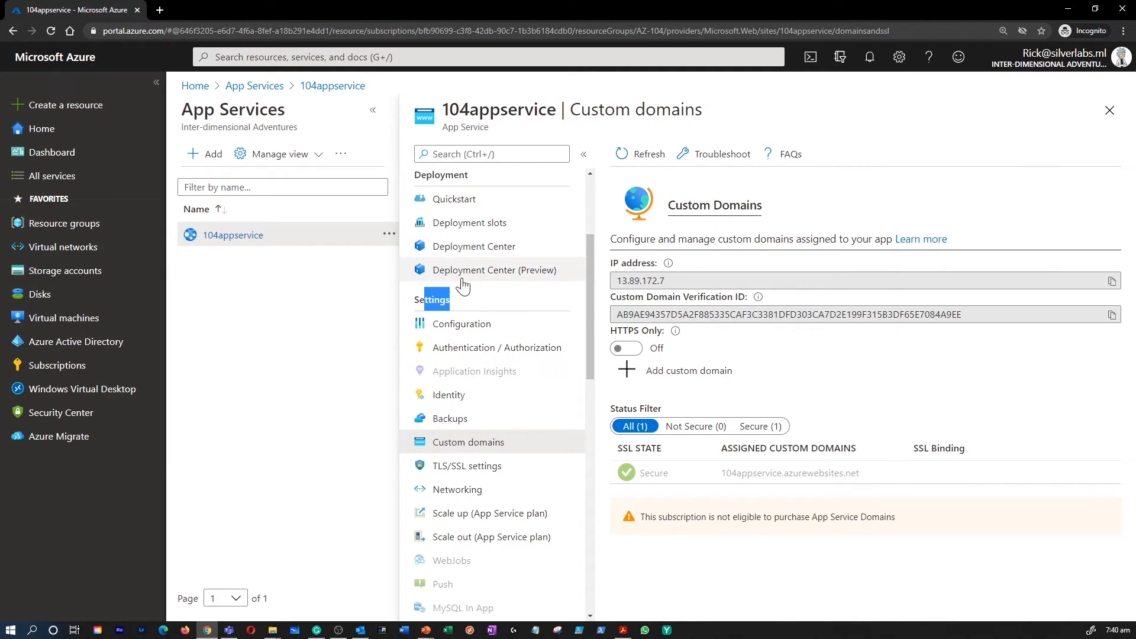
{"action": "mouse_move", "coordinate": [455, 427]}
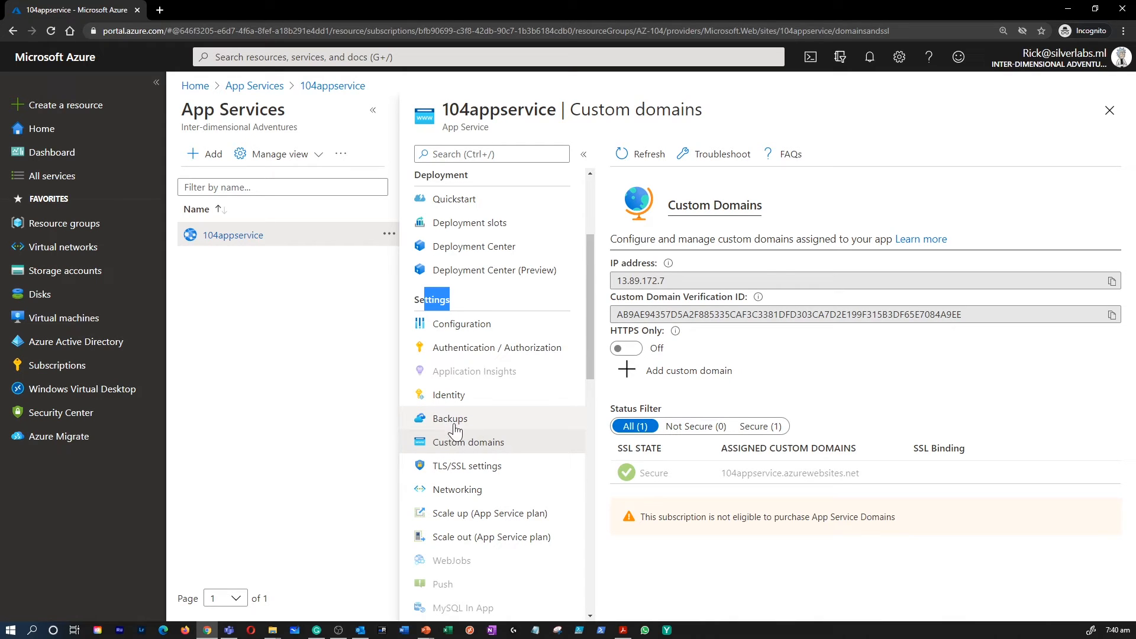
- Open the Backups page for 104appservice, showing backup not yet configured
{"action": "left_click", "coordinate": [450, 419]}
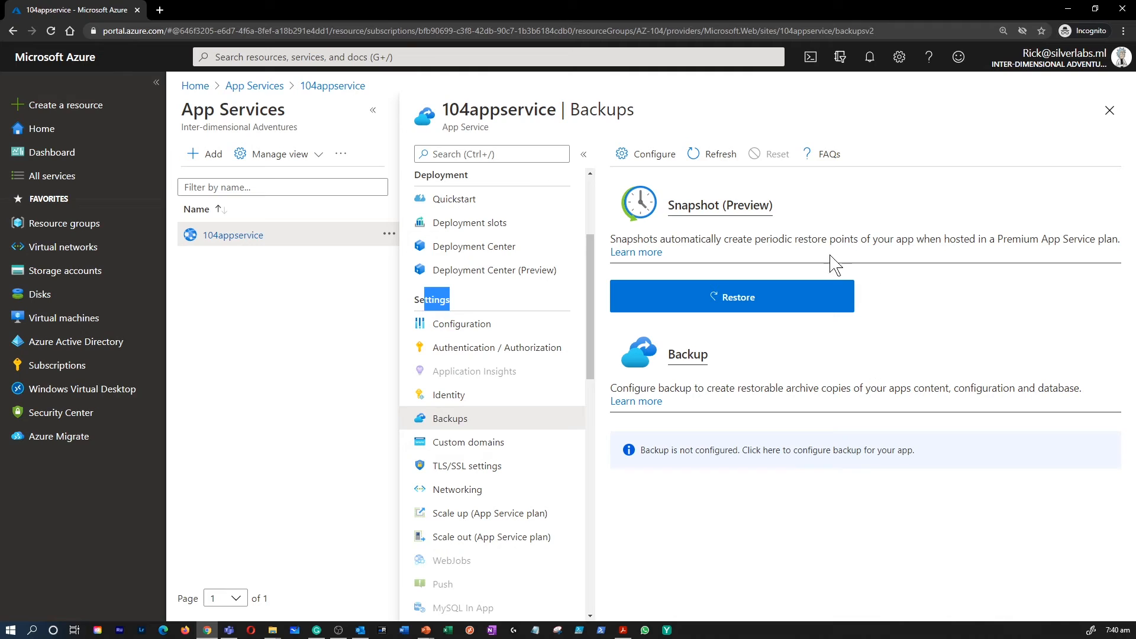
{"action": "mouse_move", "coordinate": [723, 359]}
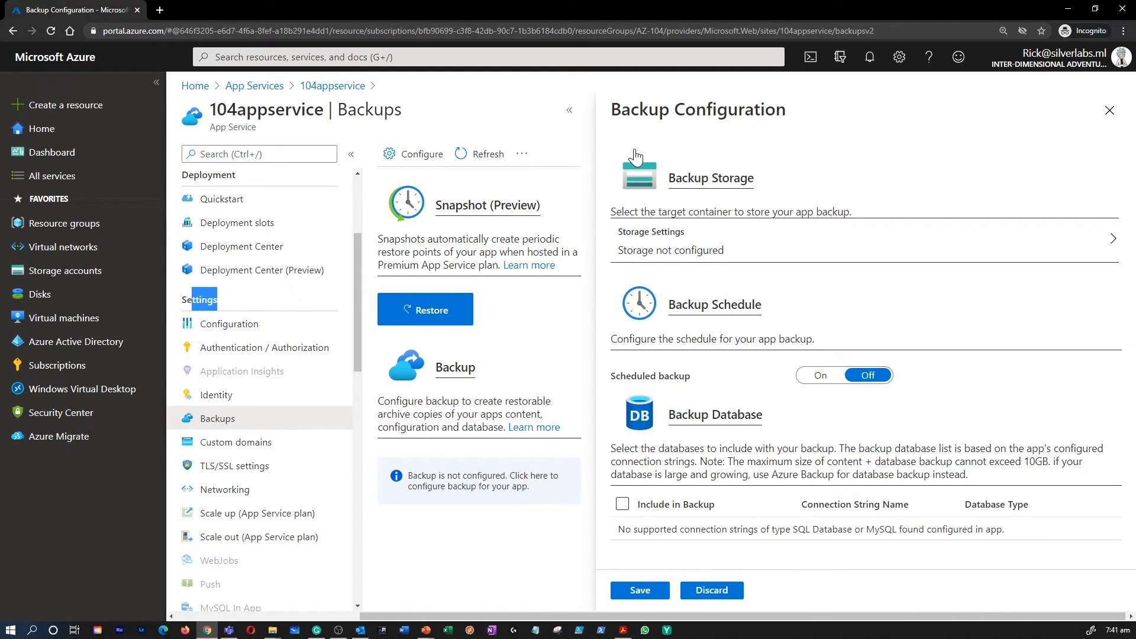
{"action": "mouse_move", "coordinate": [716, 295]}
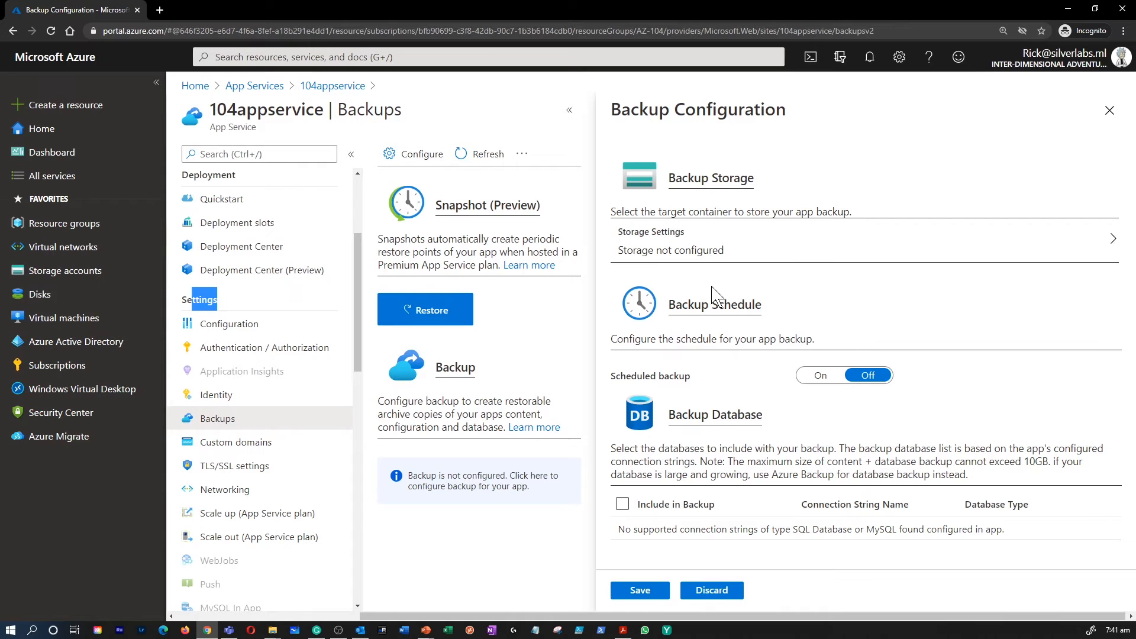
{"action": "mouse_move", "coordinate": [765, 304]}
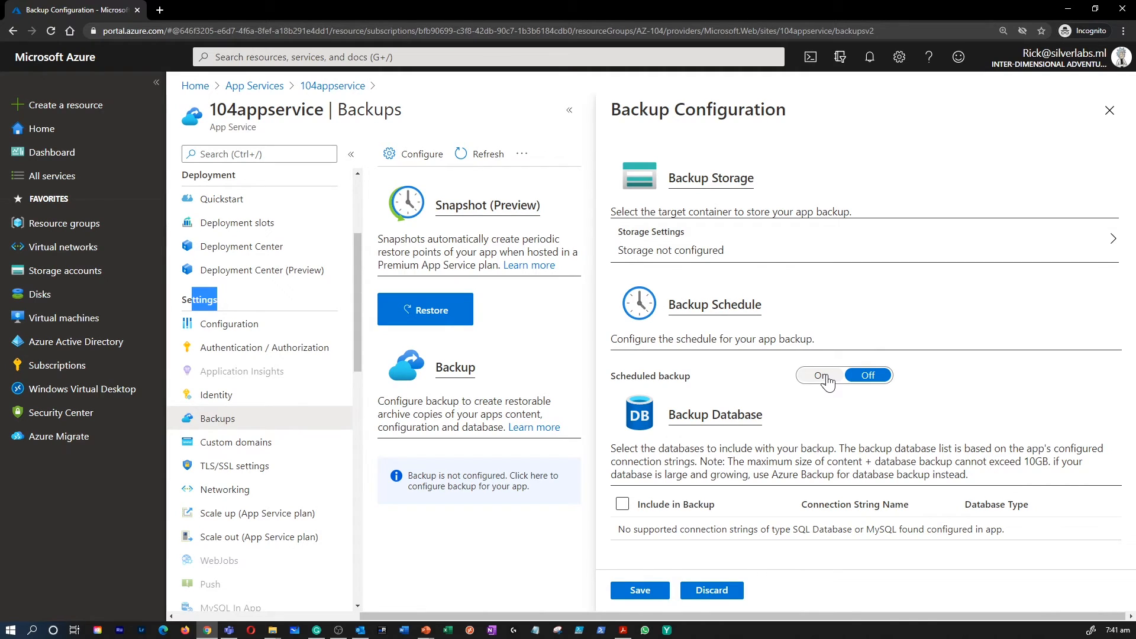
- Turn Scheduled backup on and review the daily schedule and 30-day retention fields
{"action": "left_click", "coordinate": [821, 374]}
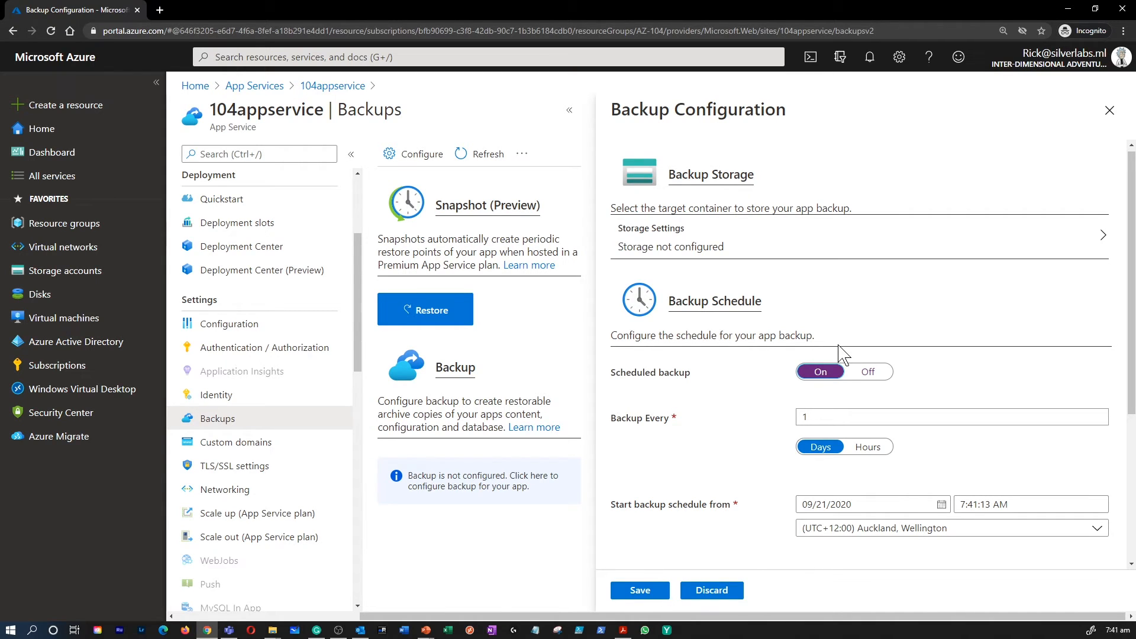
{"action": "scroll", "scroll_direction": "down", "scroll_amount": 3}
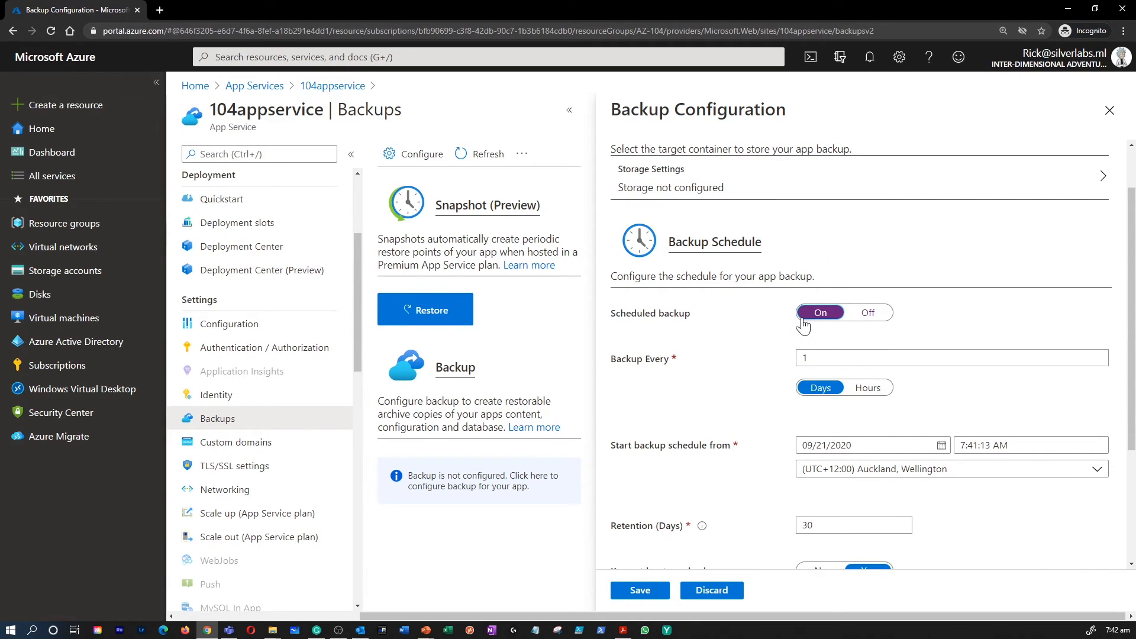
{"action": "scroll", "scroll_direction": "down", "scroll_amount": 3}
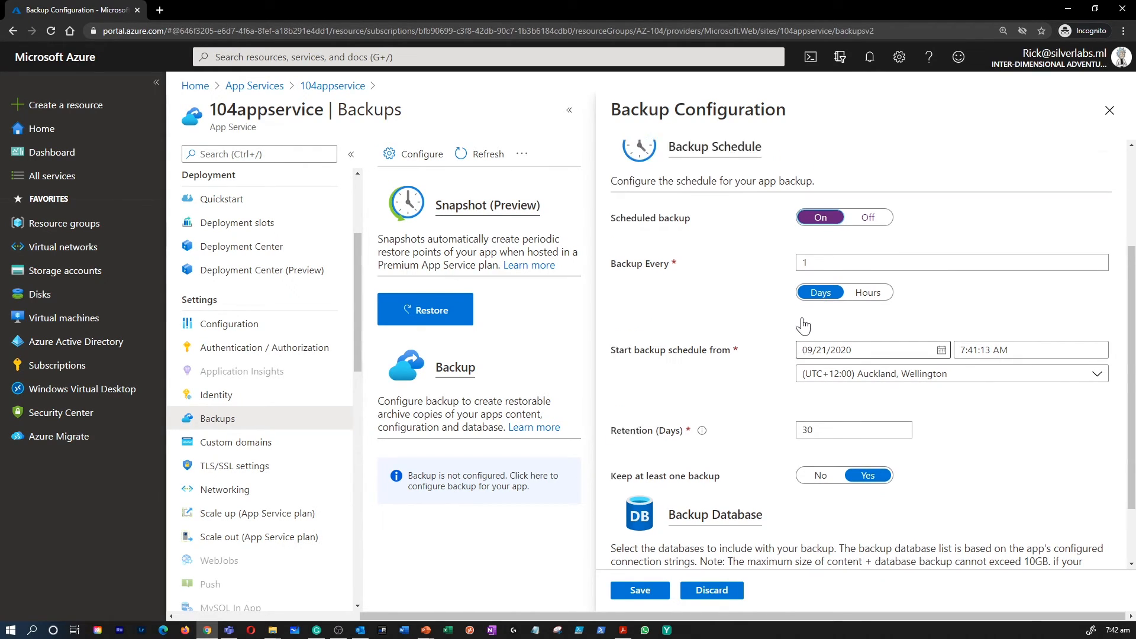
{"action": "scroll", "scroll_direction": "down", "scroll_amount": 3}
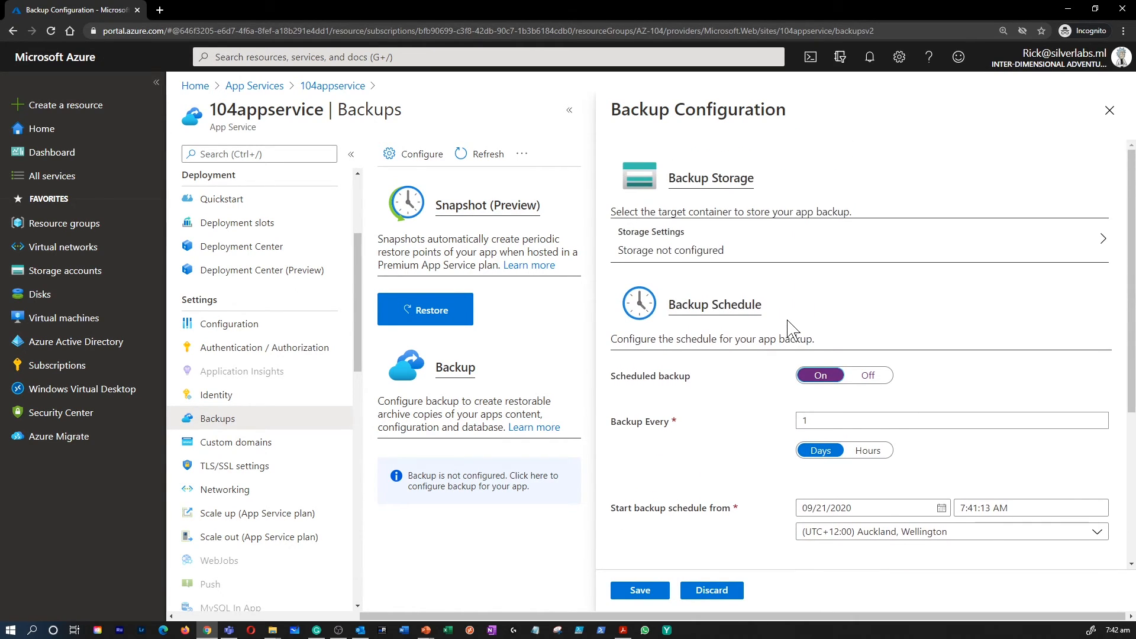
{"action": "double_click", "coordinate": [740, 305]}
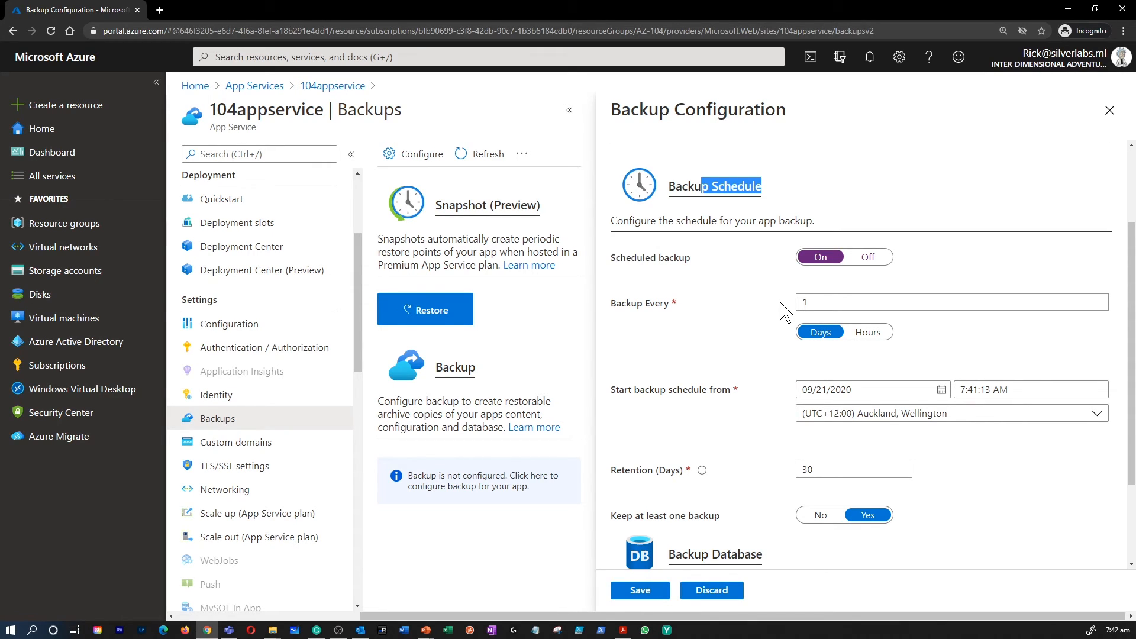
{"action": "scroll", "scroll_direction": "down", "scroll_amount": 3}
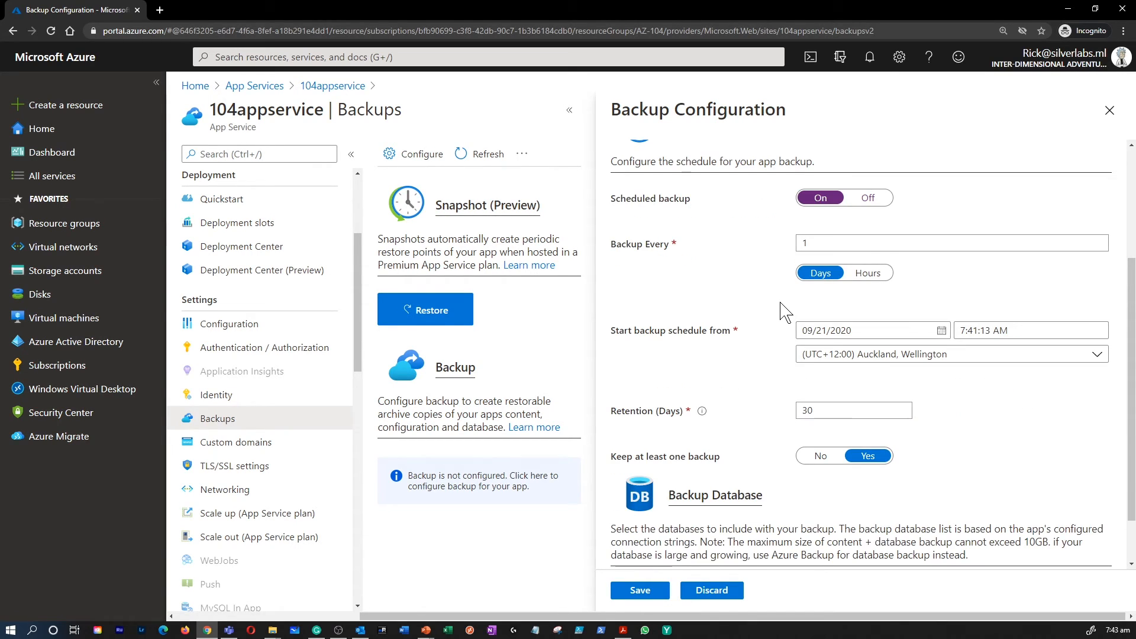